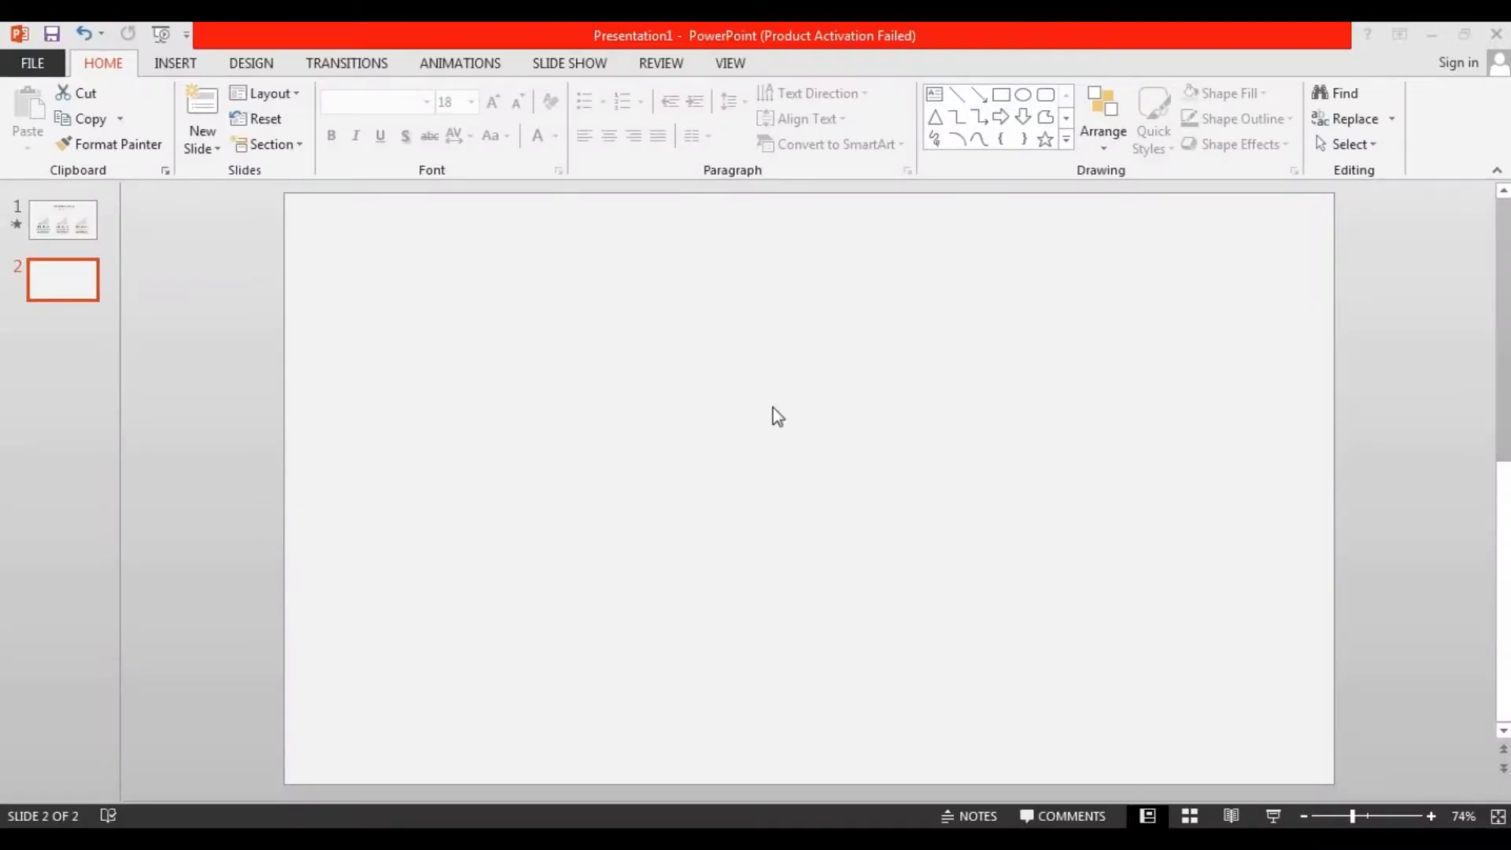
Step: Add a full-width blue band, then draw a horizontally flipped right triangle and duplicate it twice
click(1001, 94)
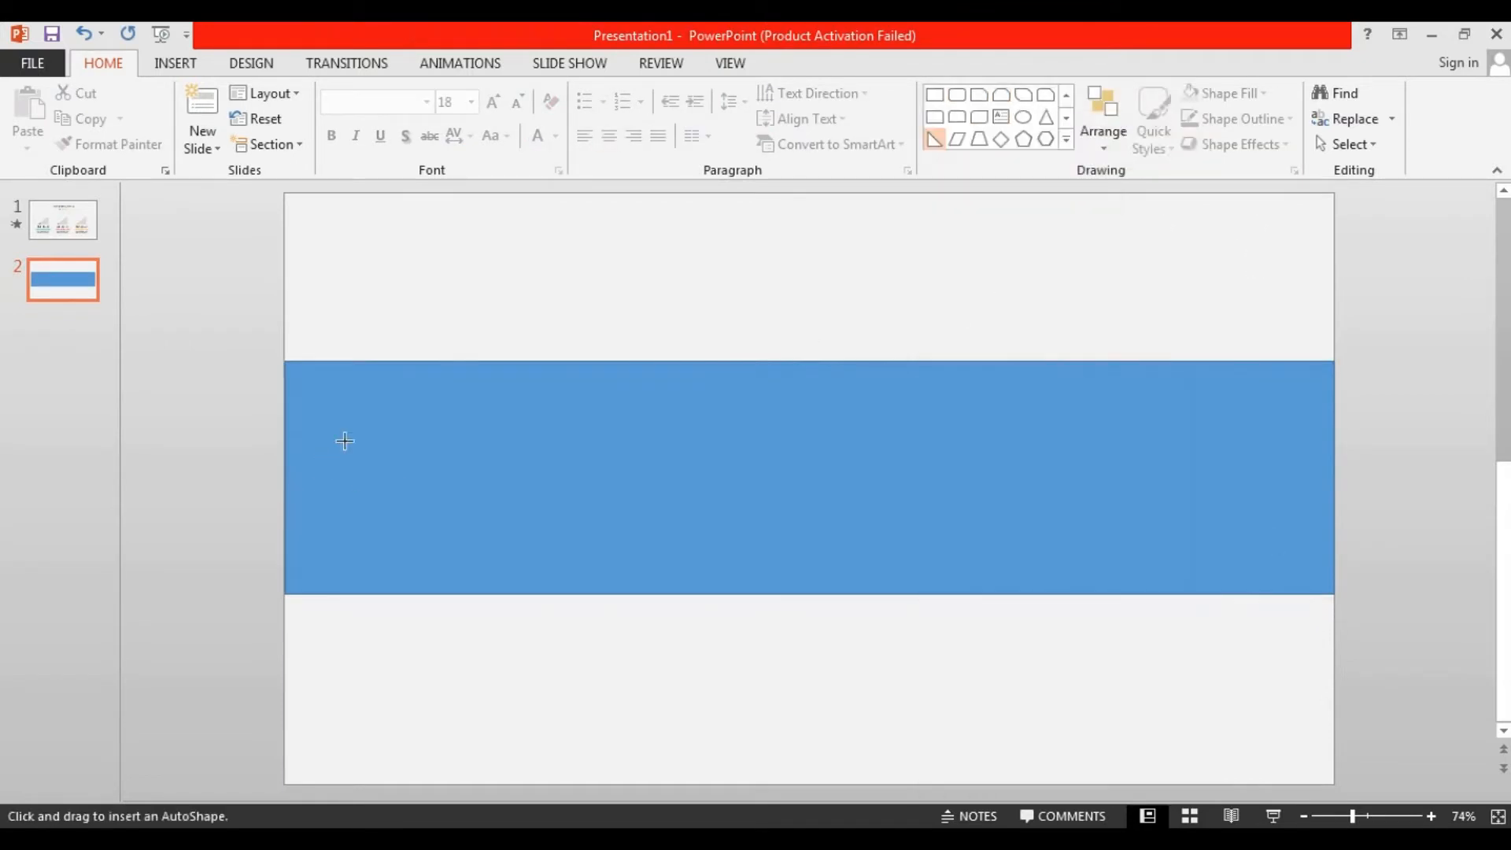
drag(345, 441, 538, 546)
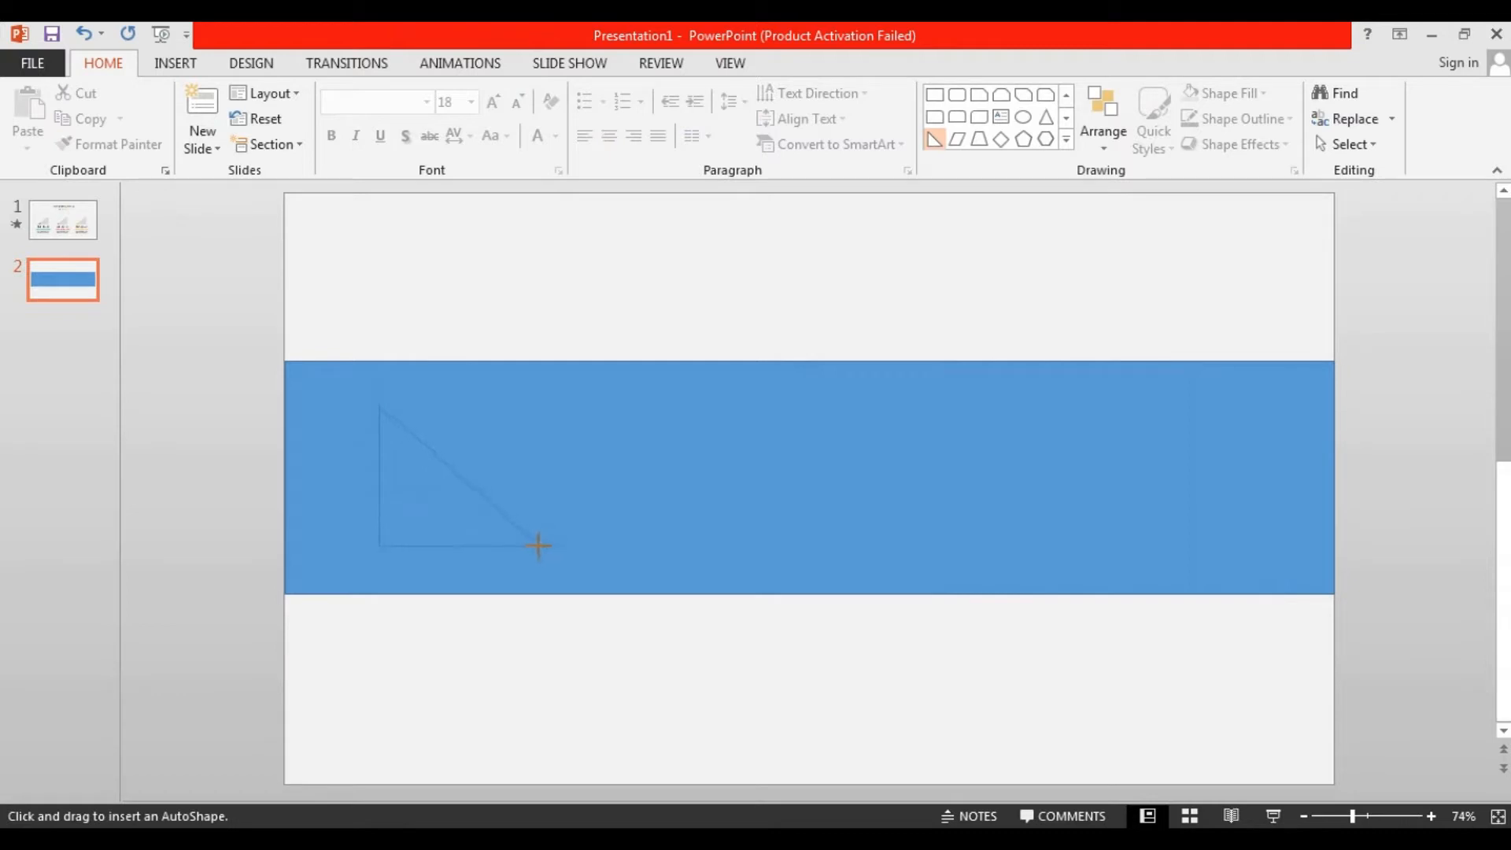
click(1102, 118)
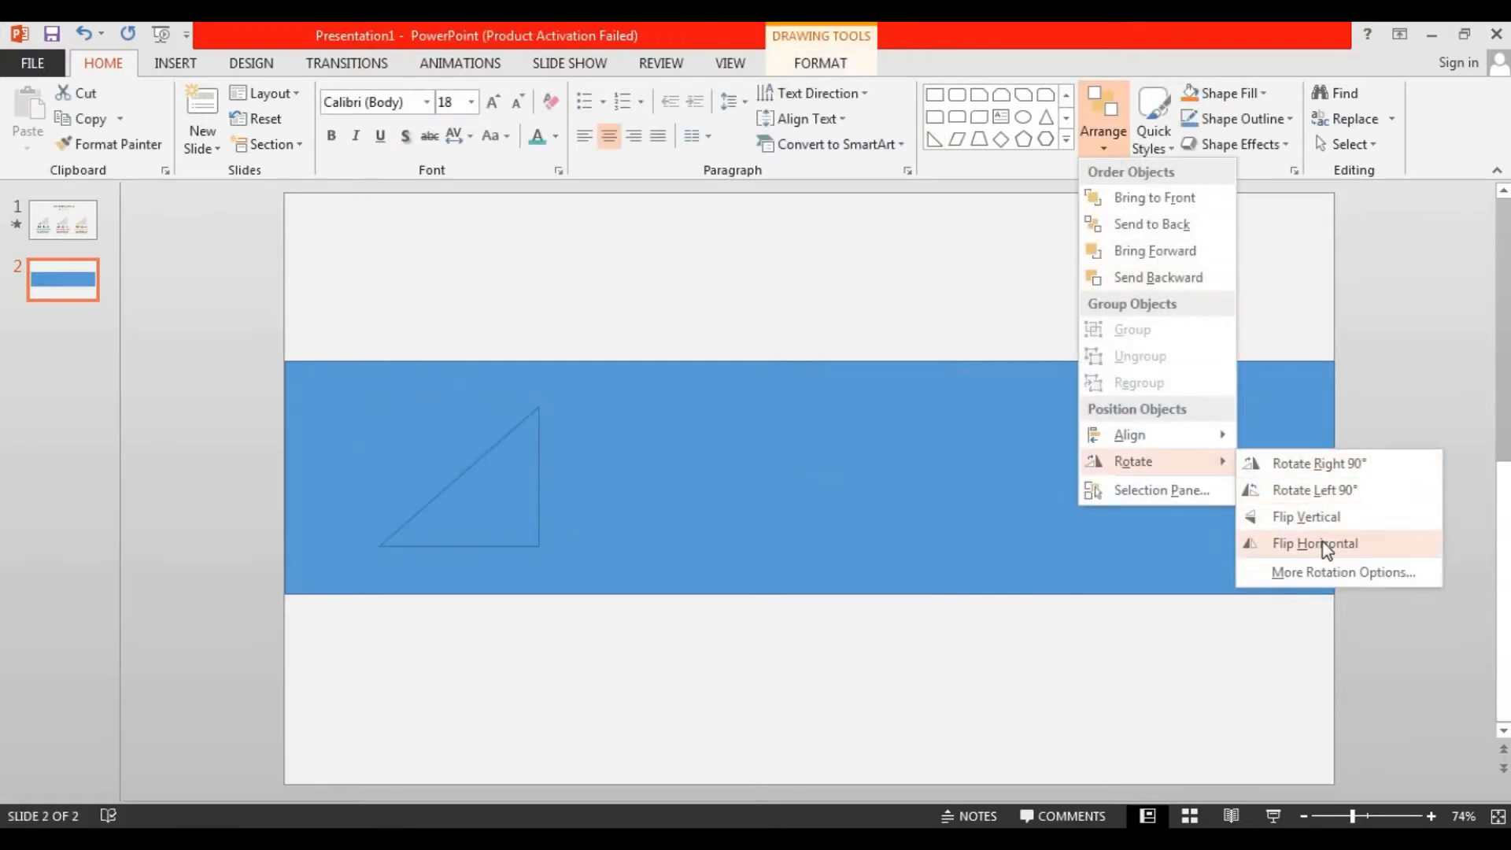
click(1314, 542)
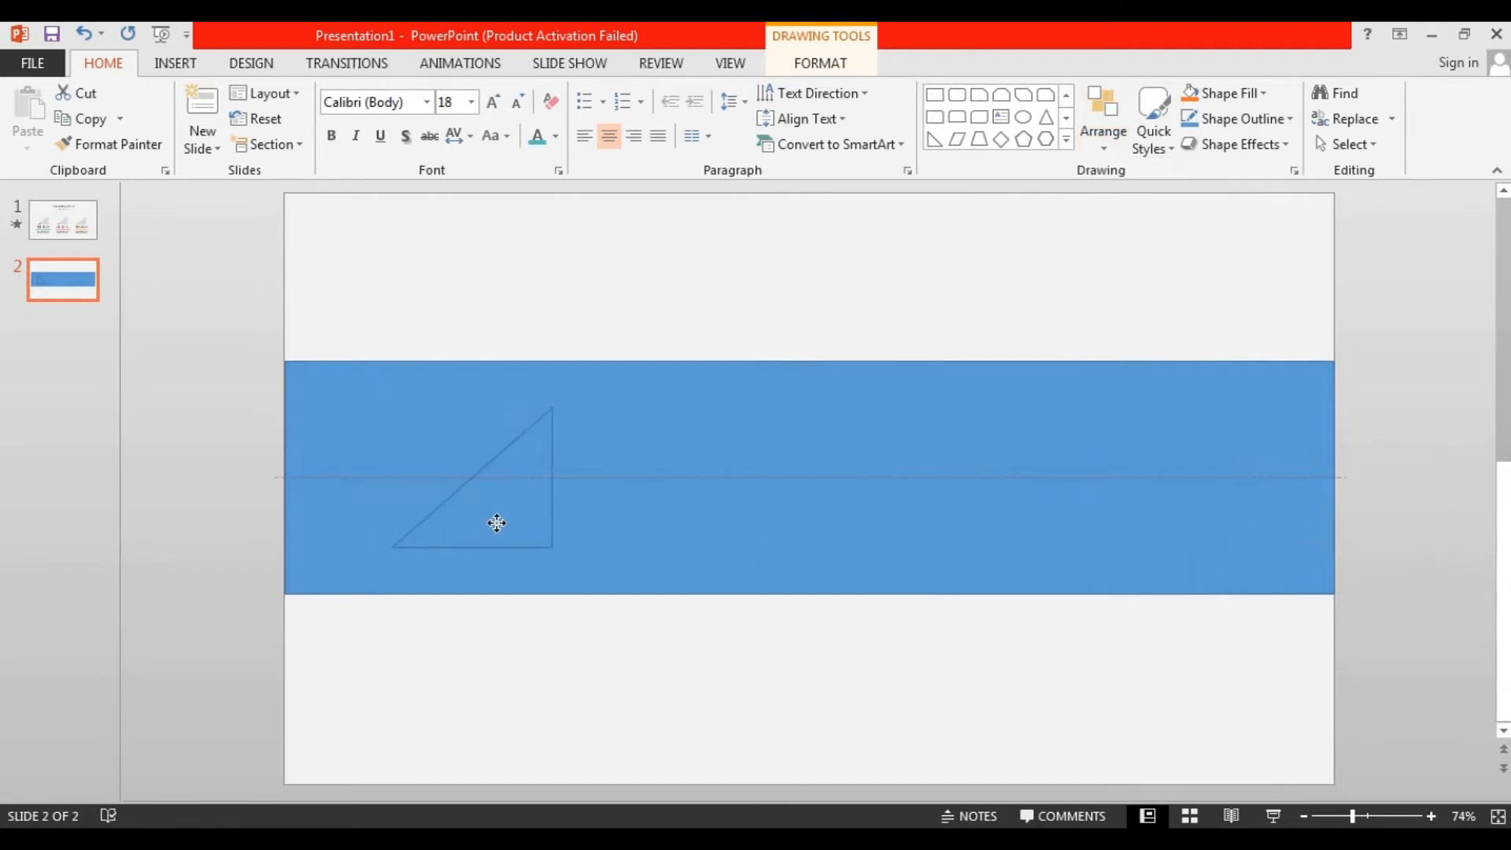
click(496, 522)
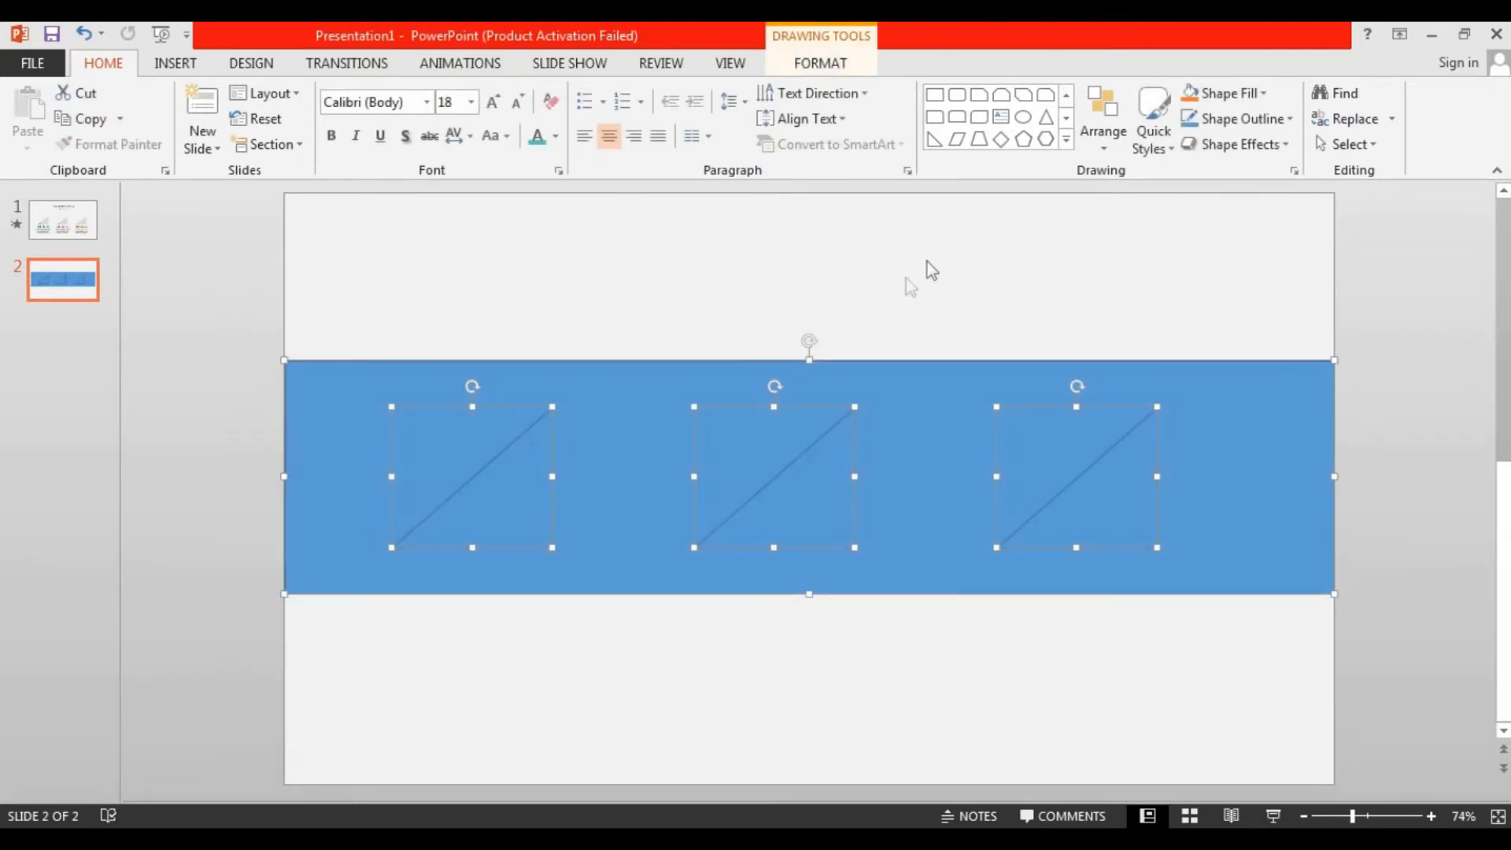
Step: Subtract the triangles from the band, set No Outline, and draw a rectangle over the band
click(820, 63)
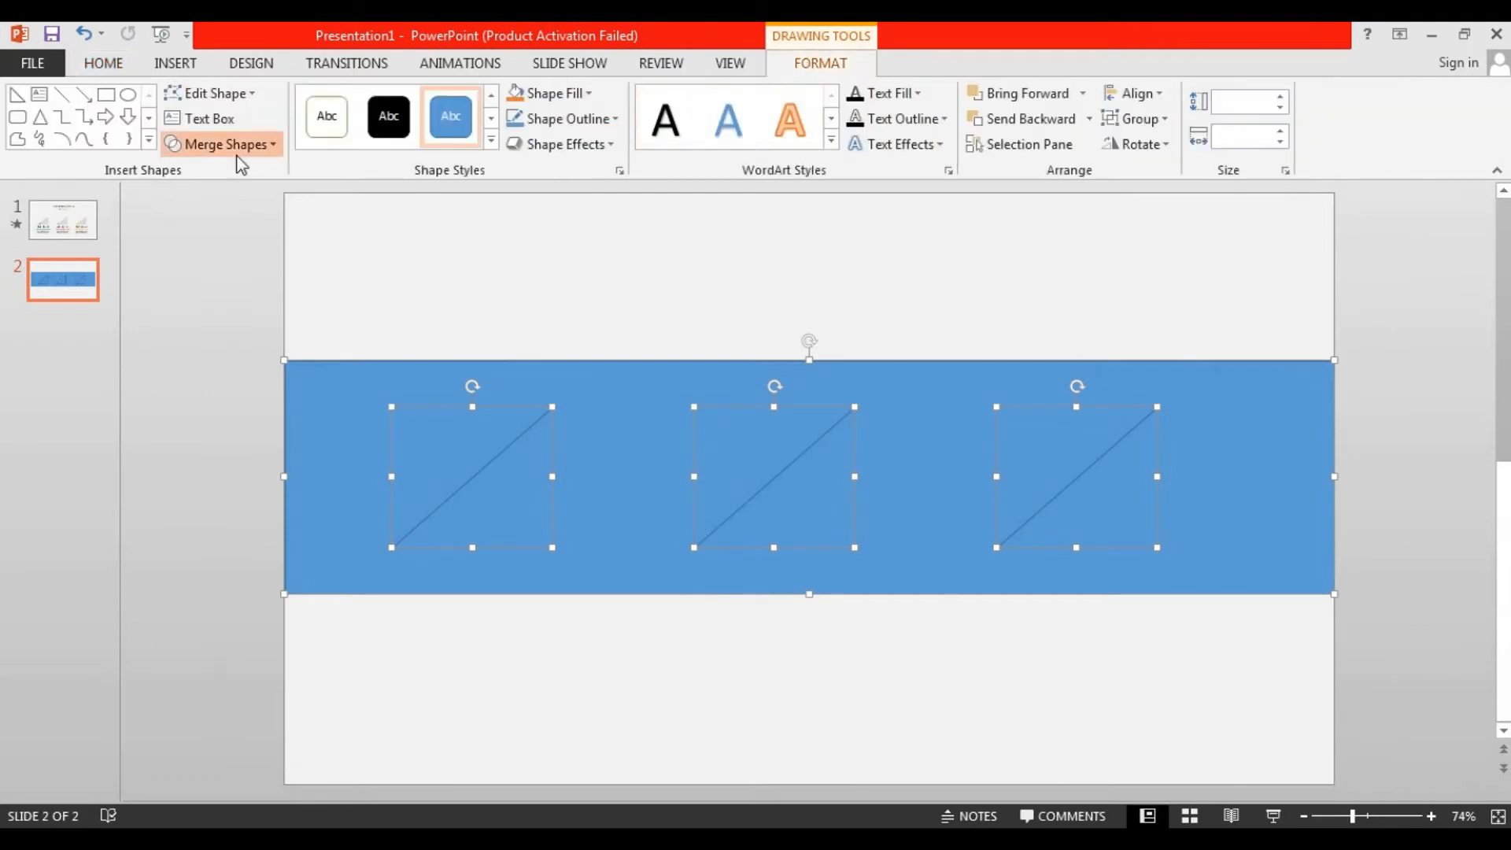
click(224, 143)
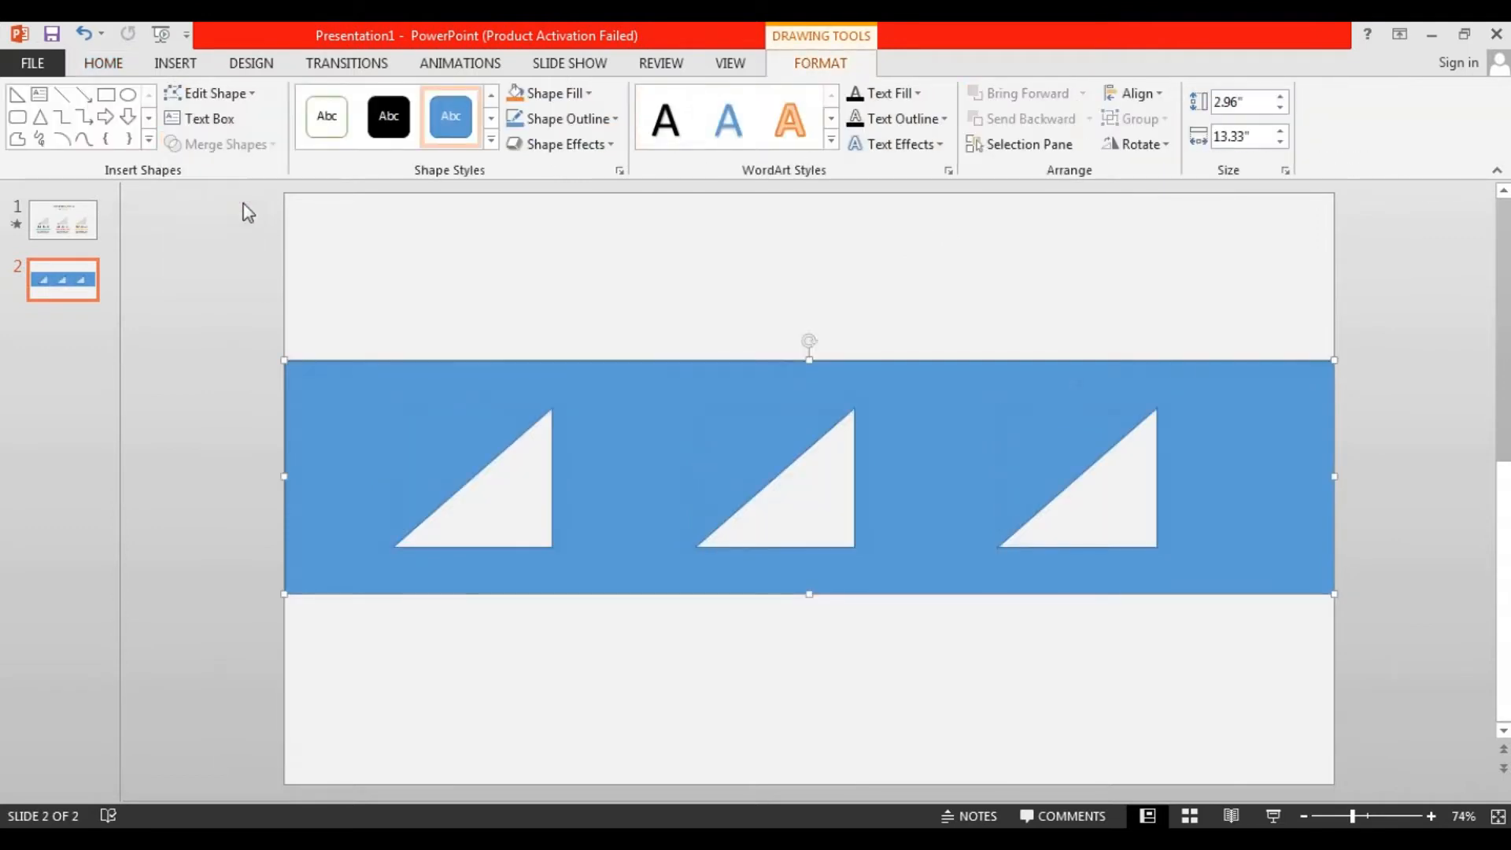
click(567, 119)
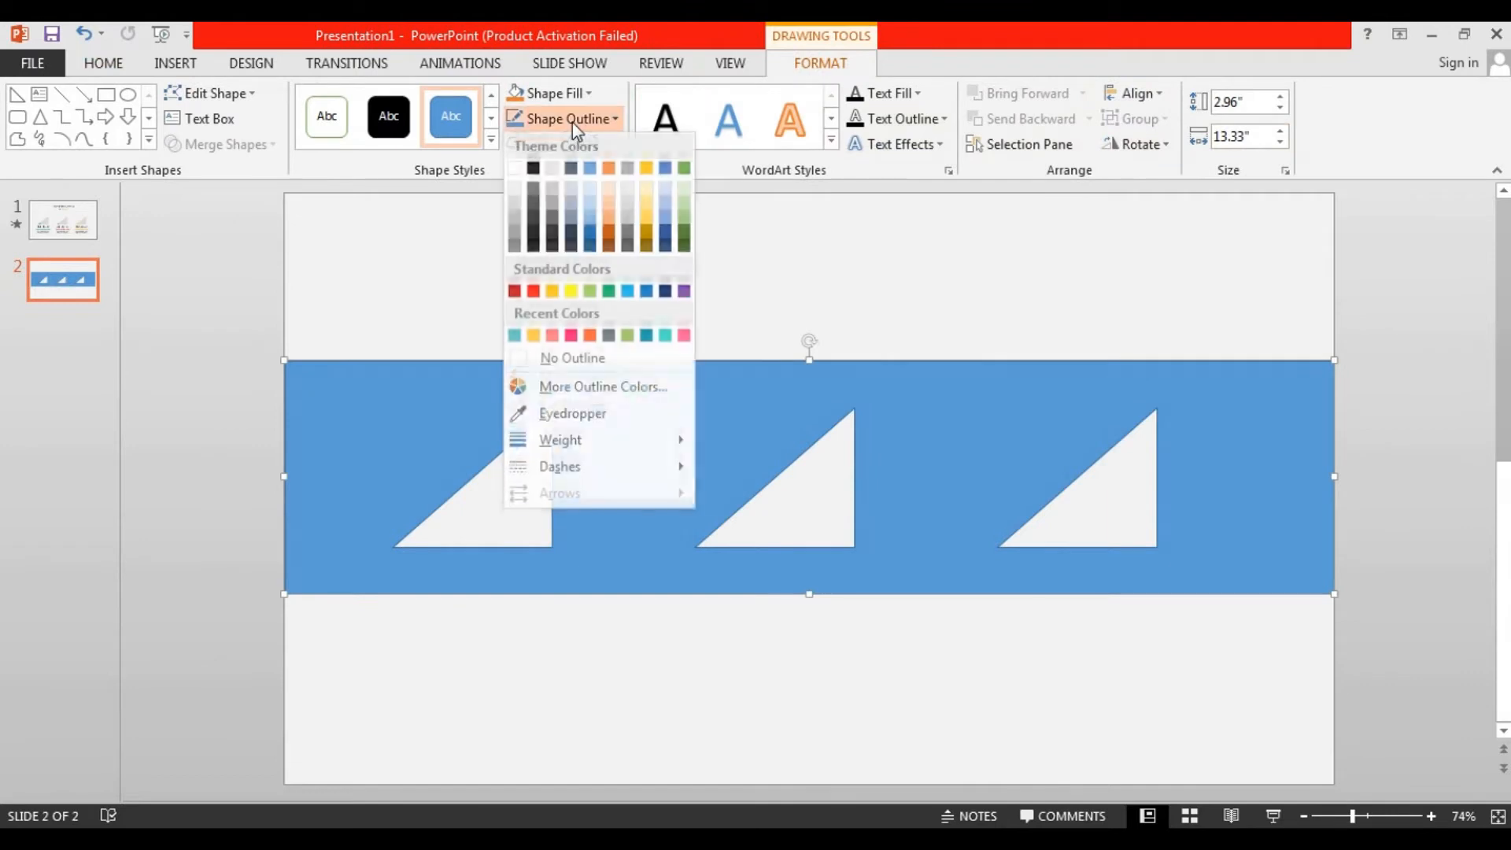
click(571, 357)
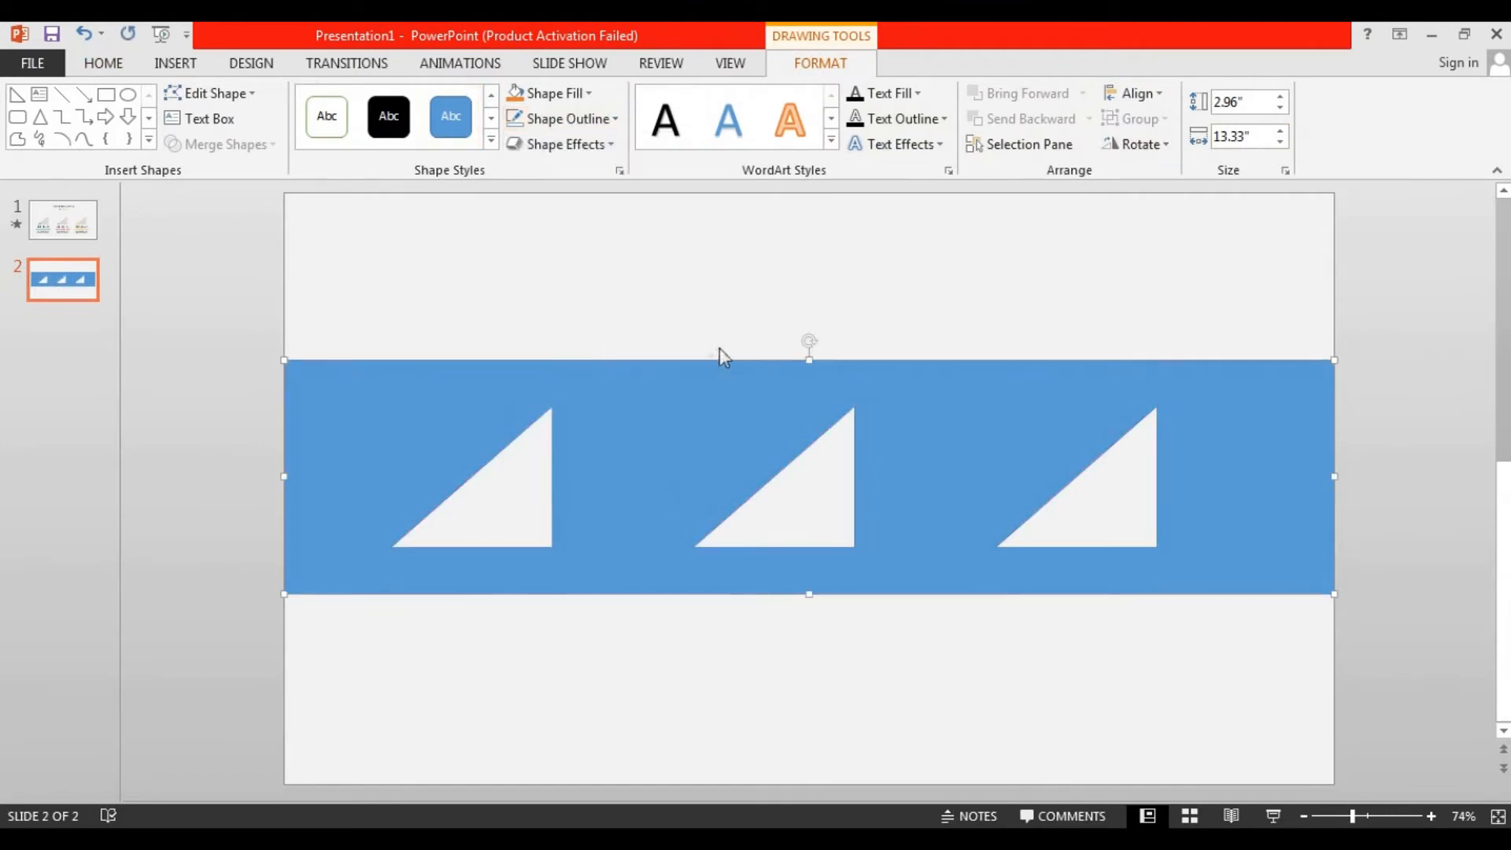
click(102, 63)
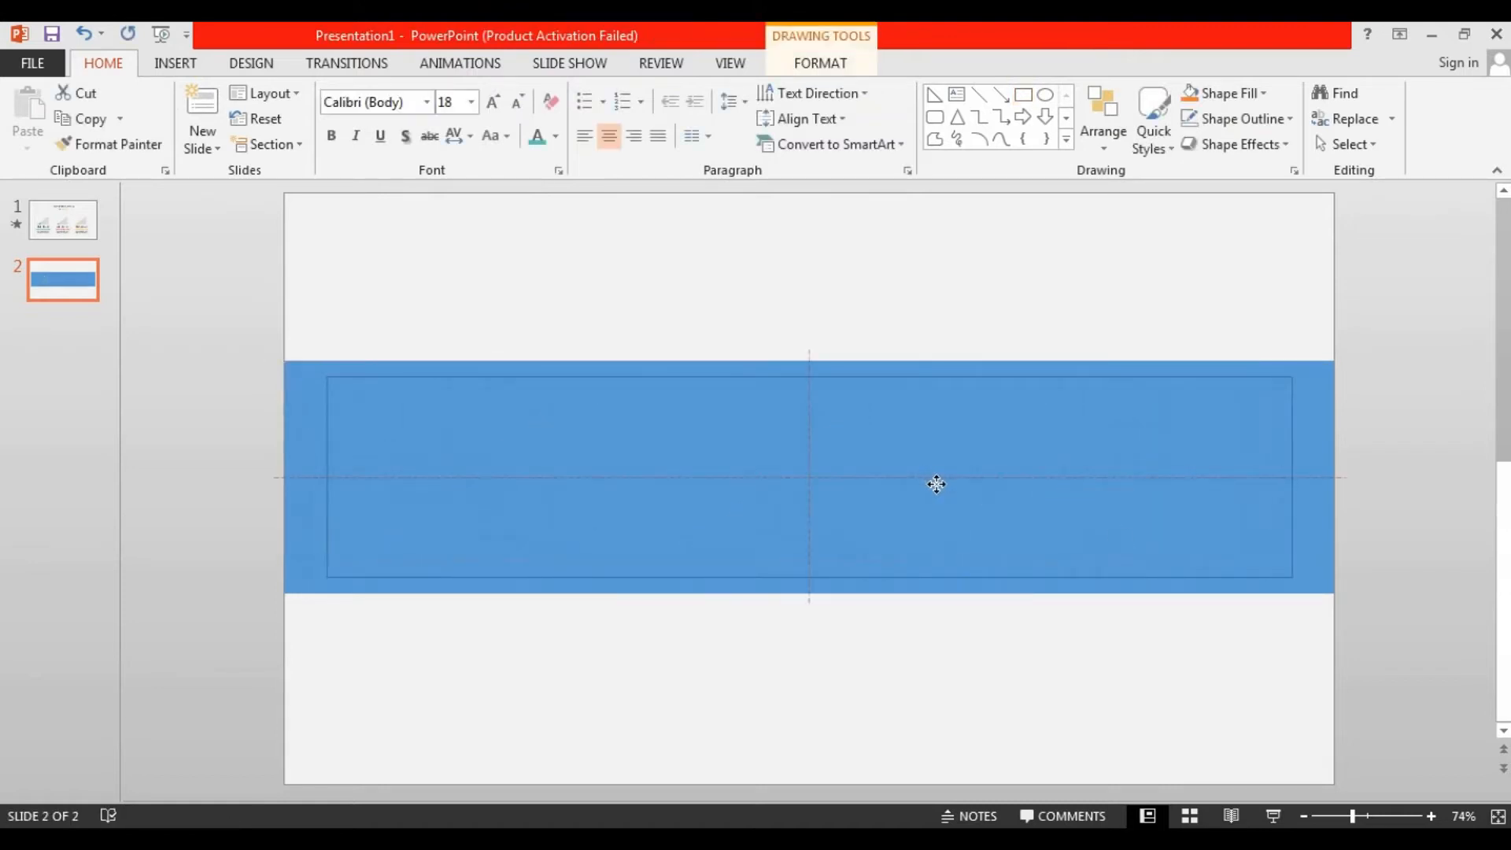
Step: Give the new rectangle no outline and grey fill, and fill the band with the background colour
click(935, 477)
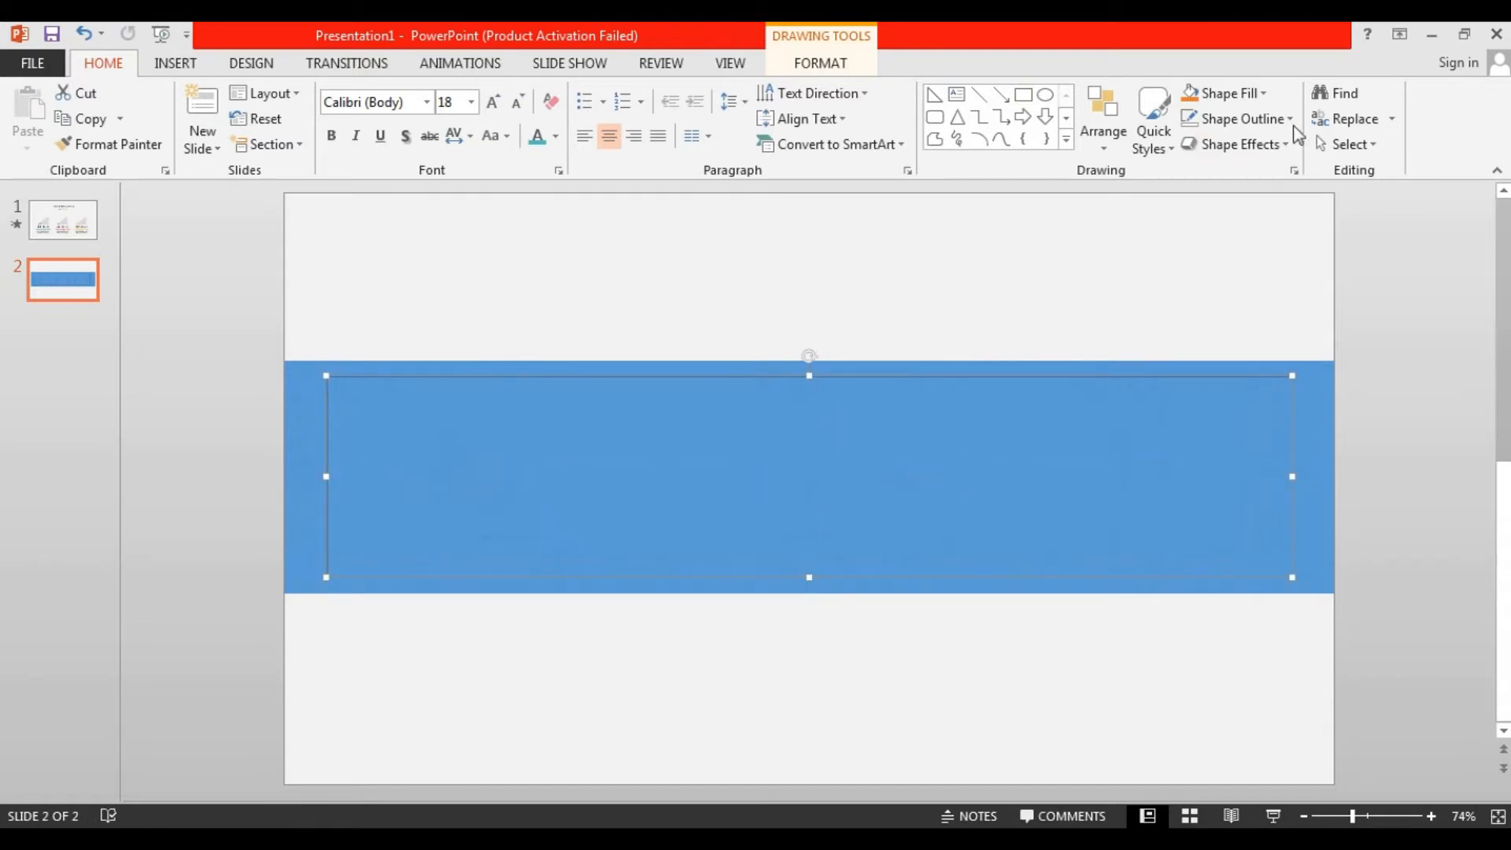
click(1235, 119)
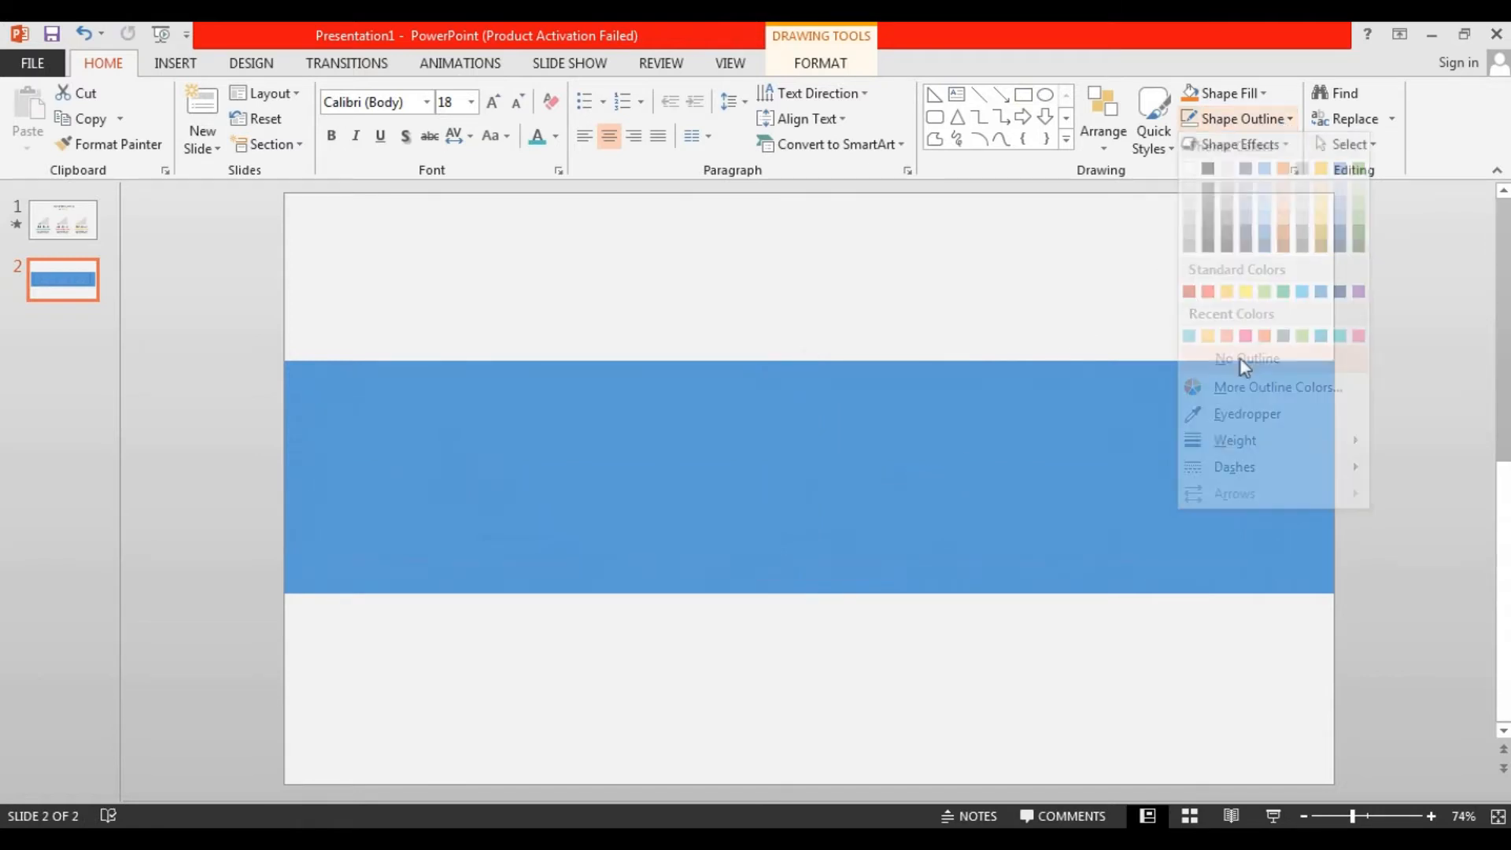
click(1224, 93)
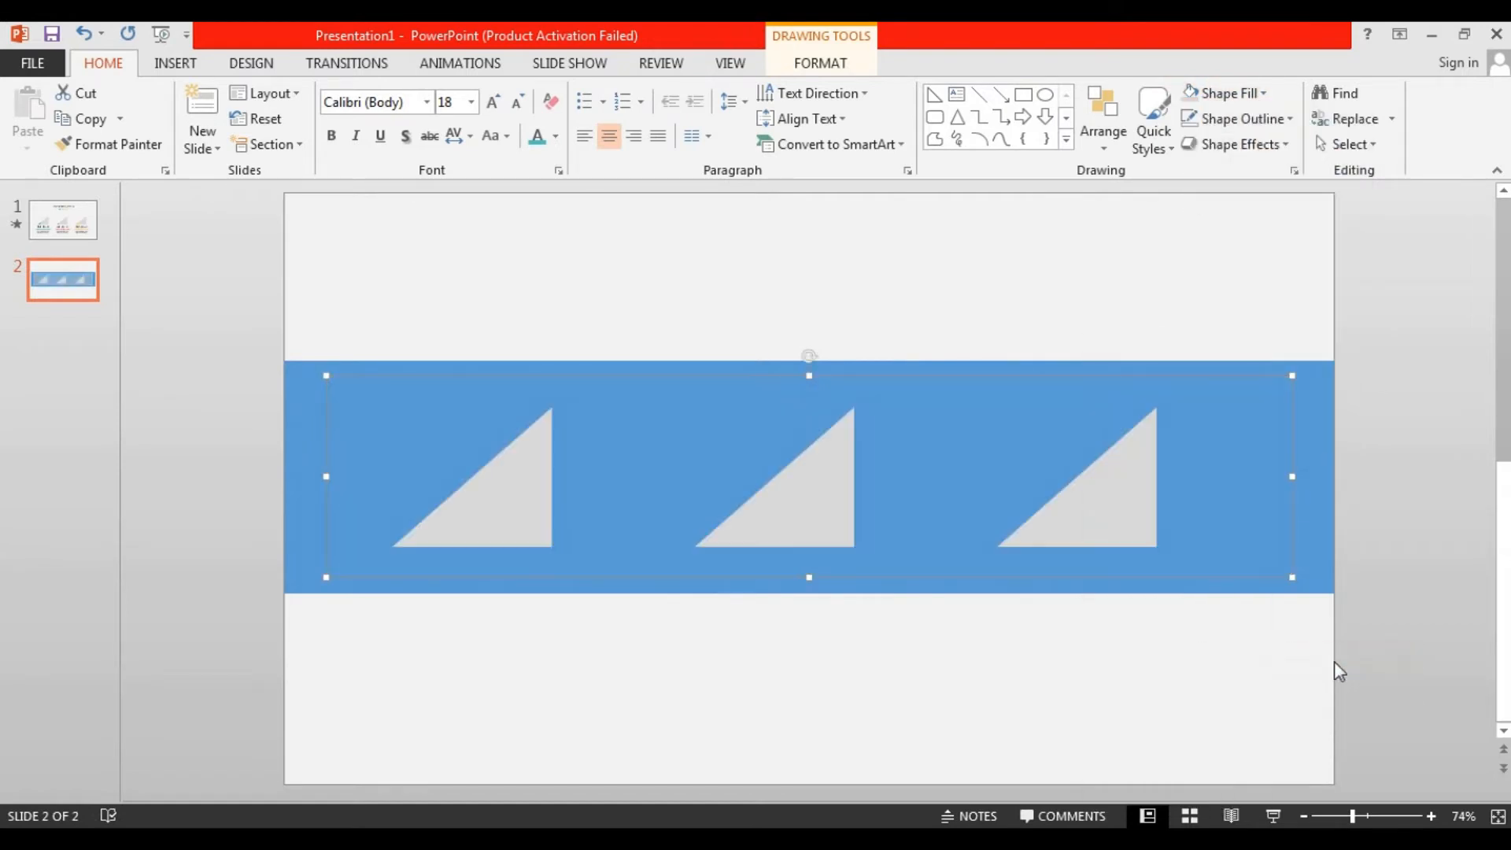
mouse_move(1323, 540)
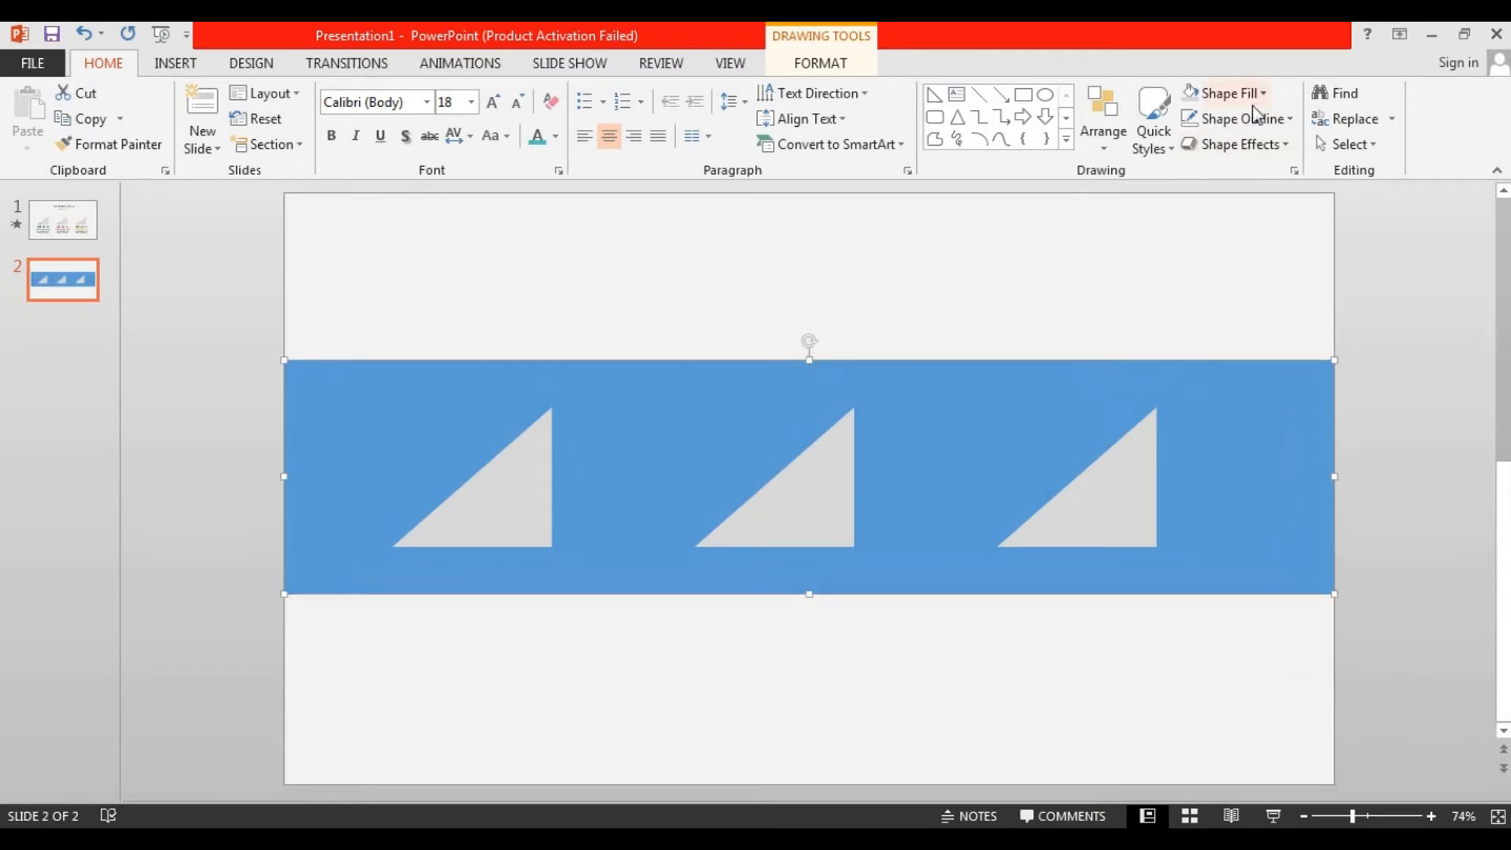
click(1229, 93)
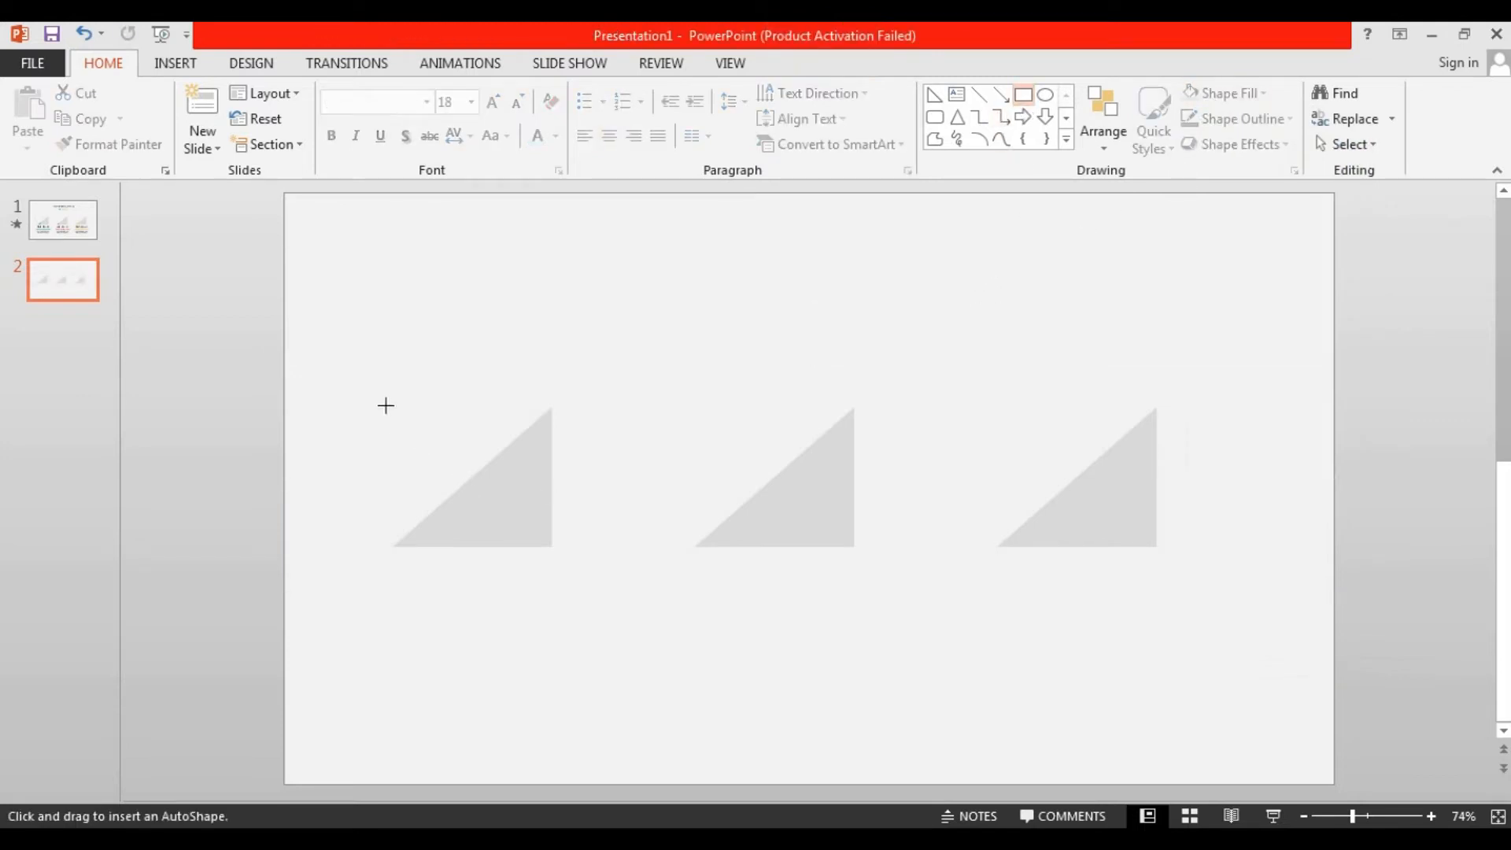
Step: Draw rectangles over the triangles, recolour the middle one, and send the yellow square backward
drag(386, 403, 553, 548)
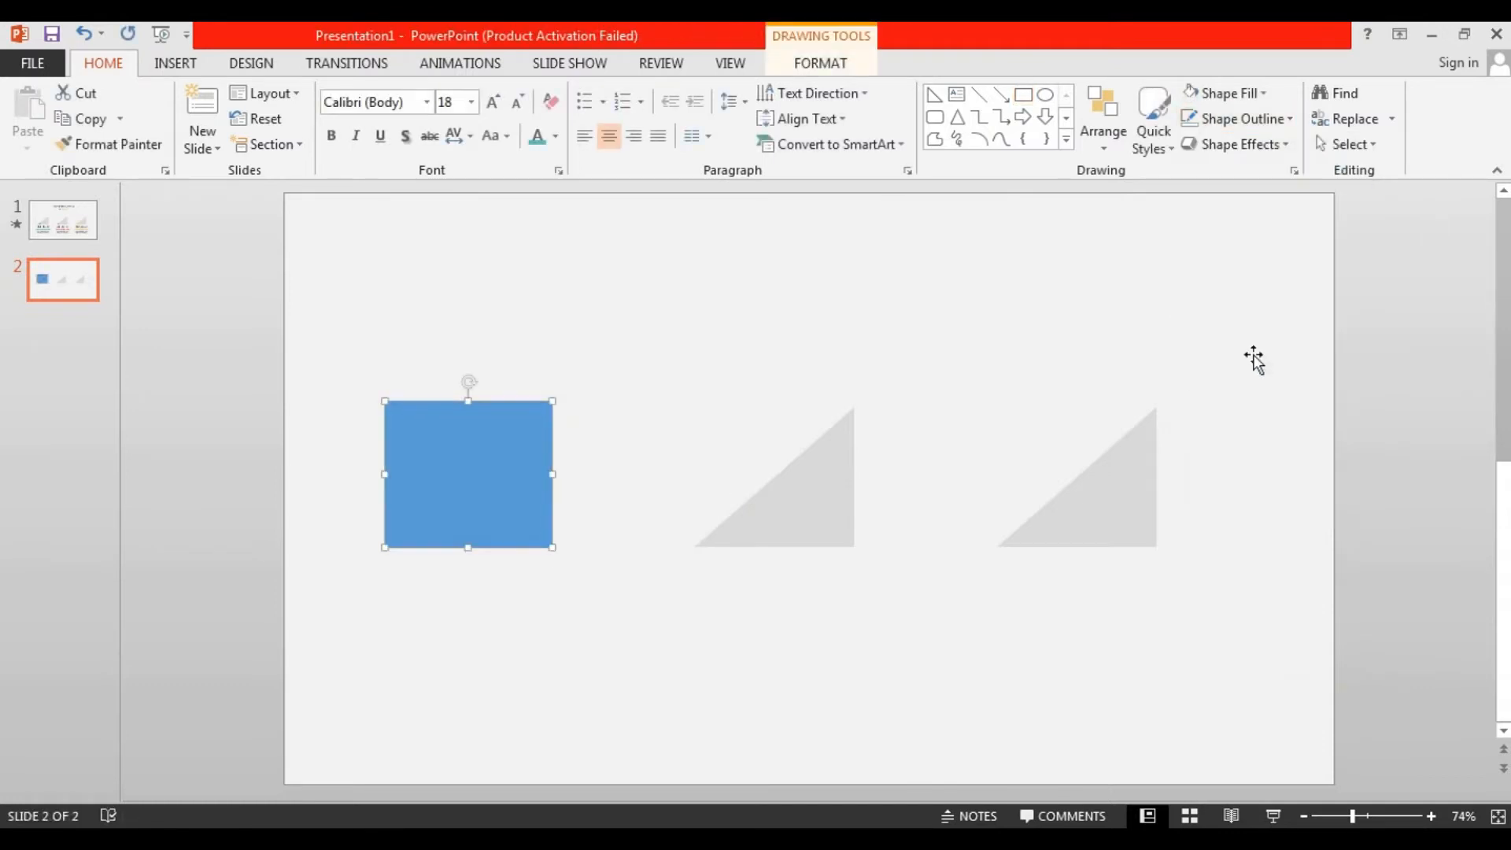
drag(468, 474, 677, 479)
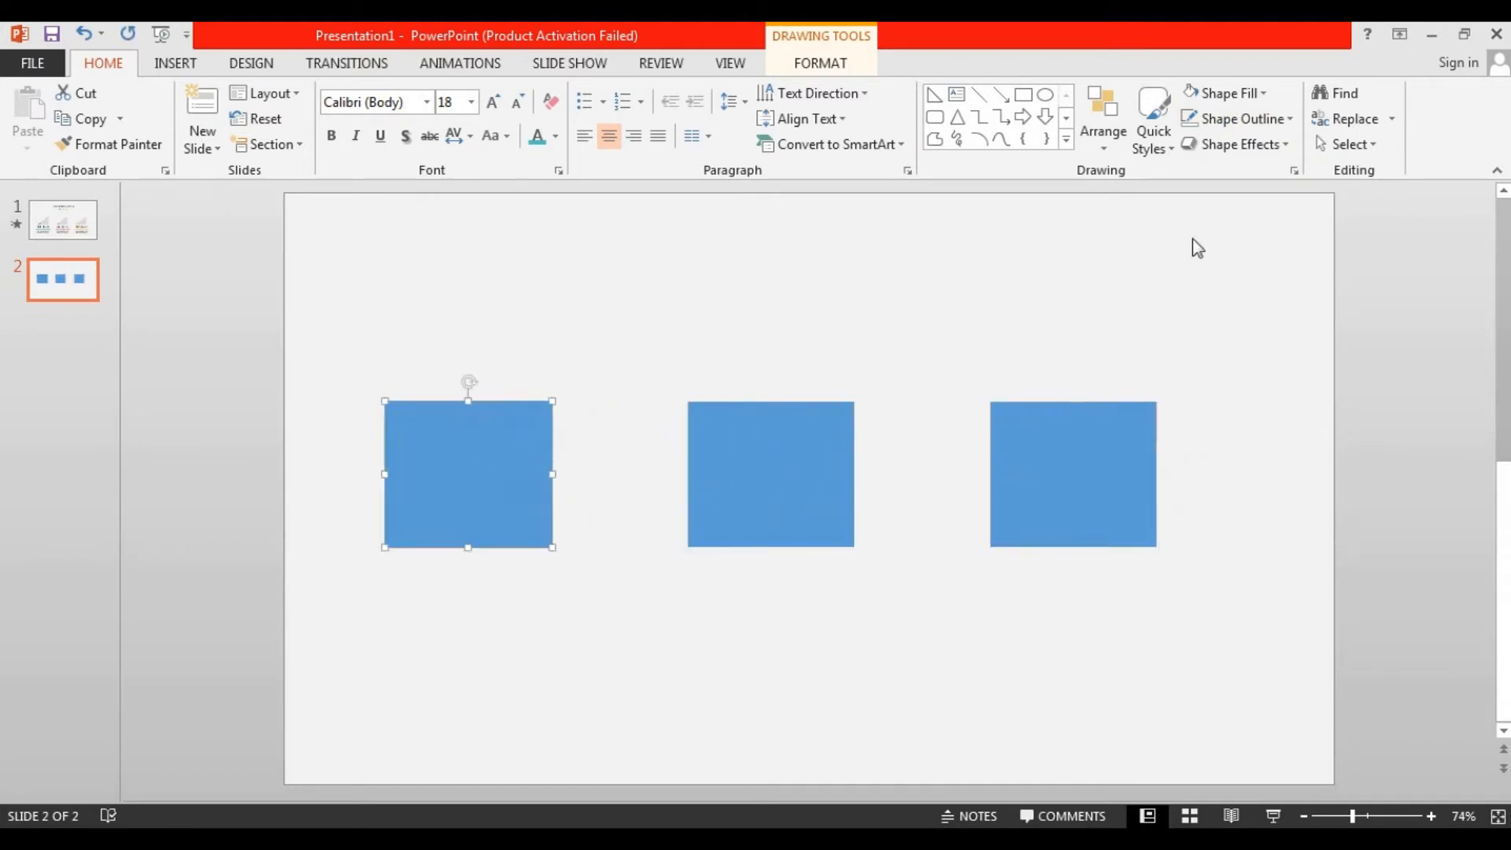
click(1224, 93)
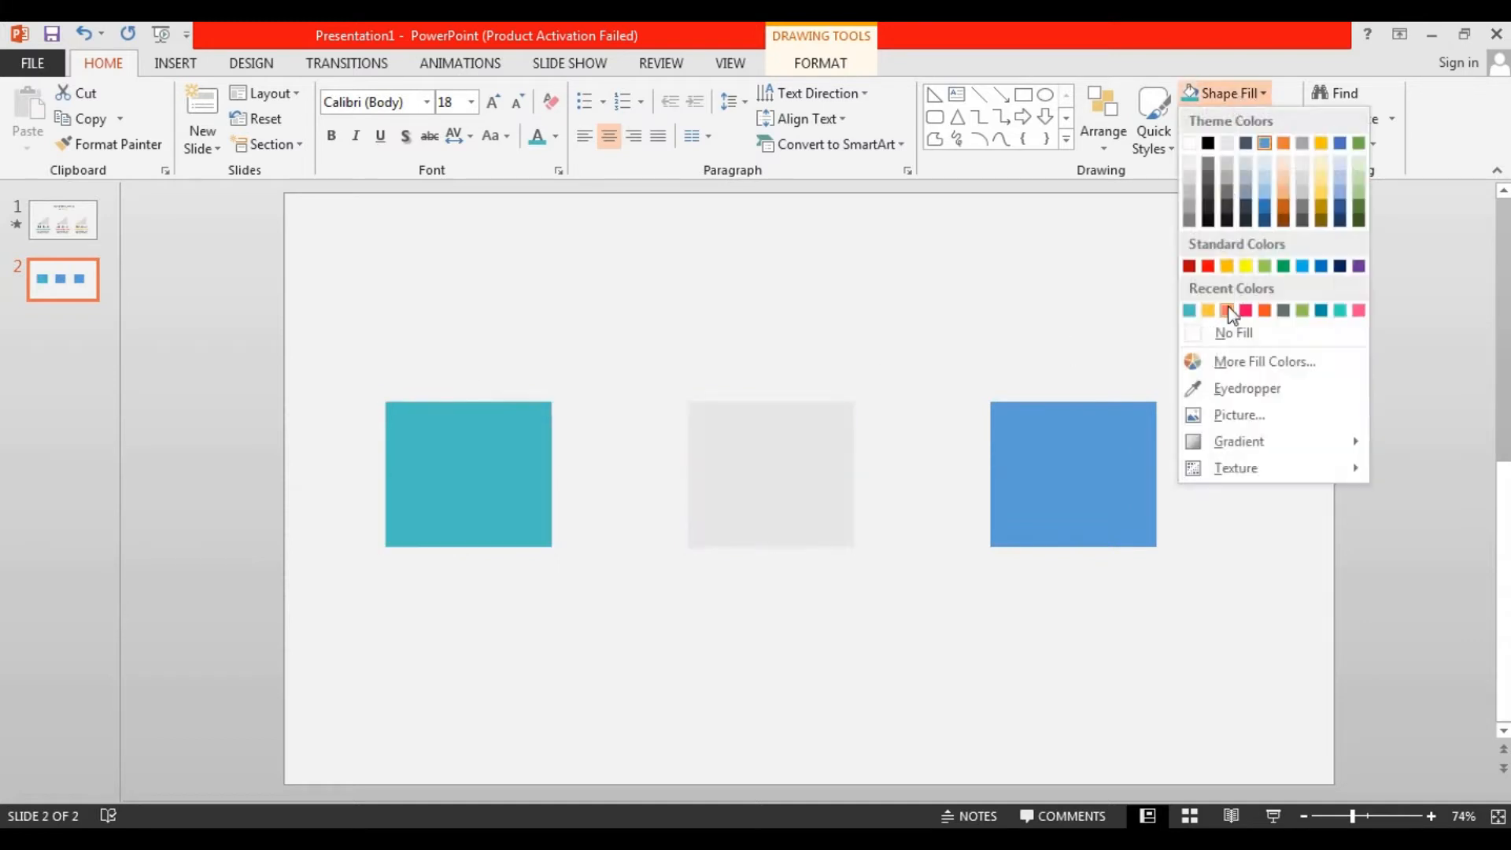
click(1244, 310)
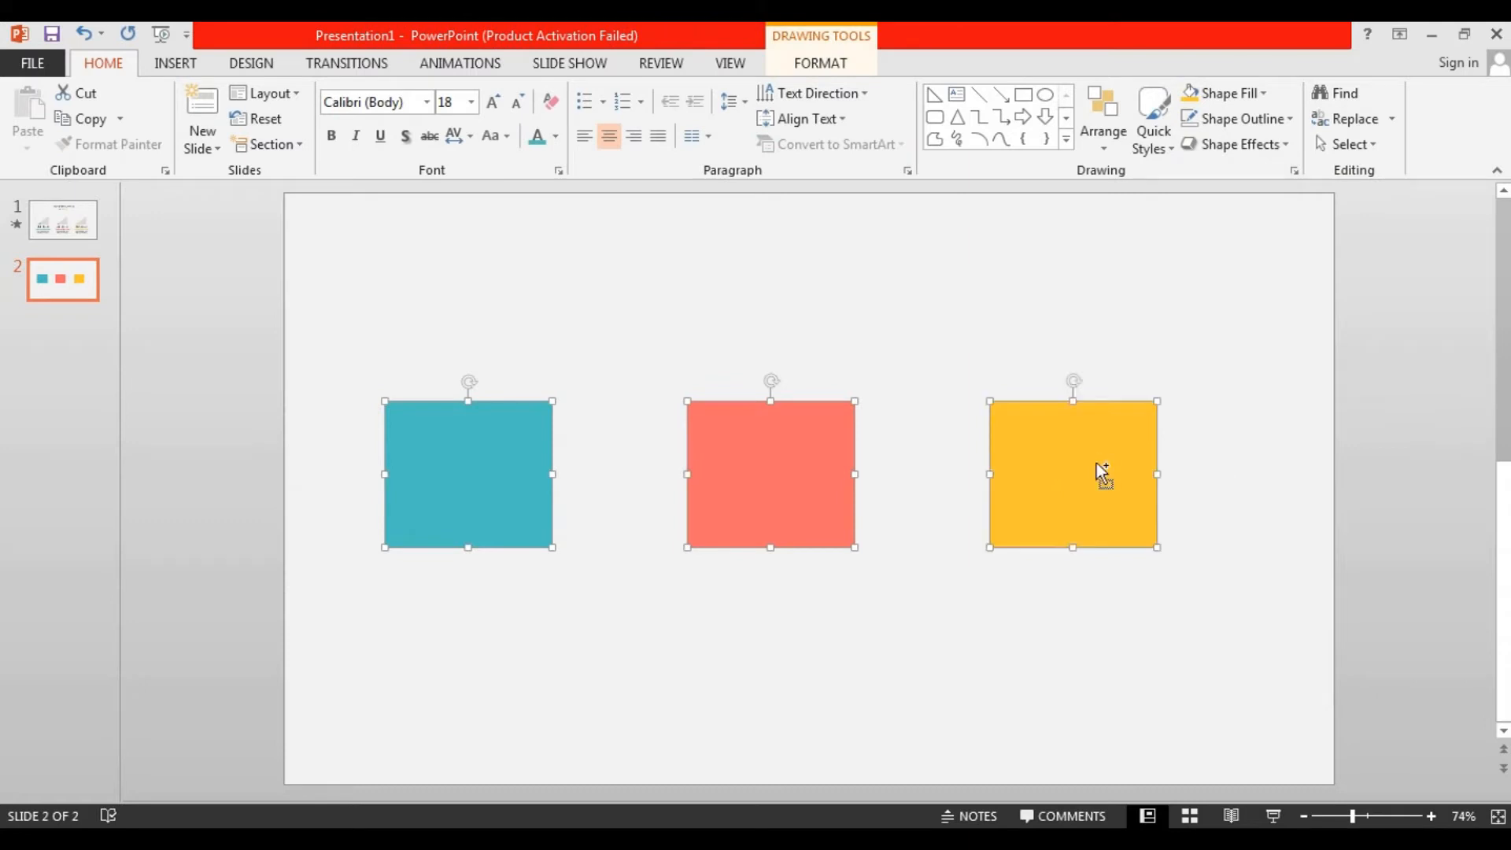
right_click(1102, 472)
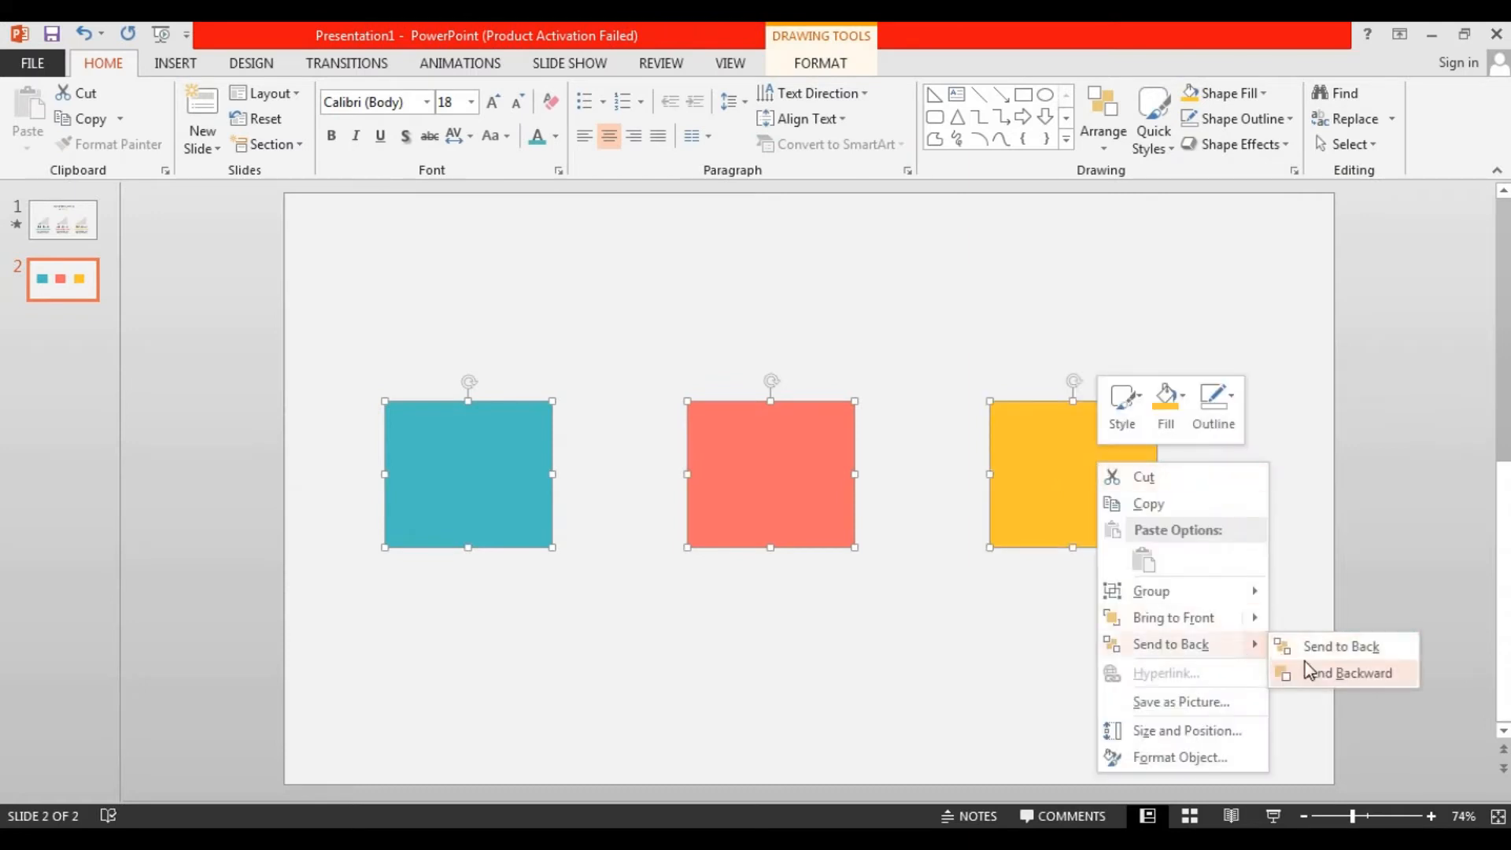
click(1357, 673)
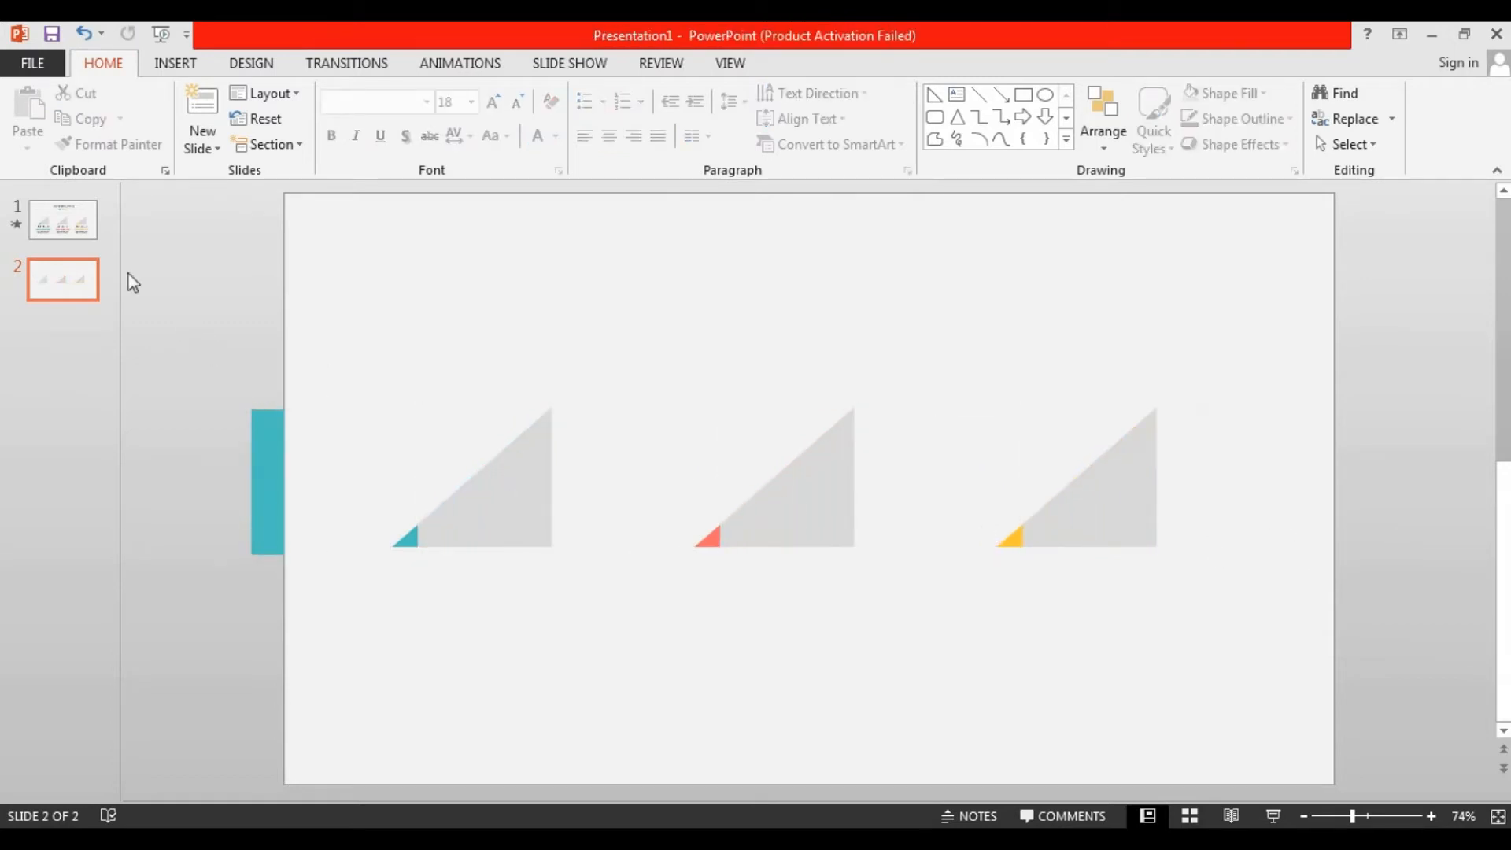
Step: Insert the INFOGRAPHIC title, coloured dots and point, subtitle and description texts under each triangle
click(61, 219)
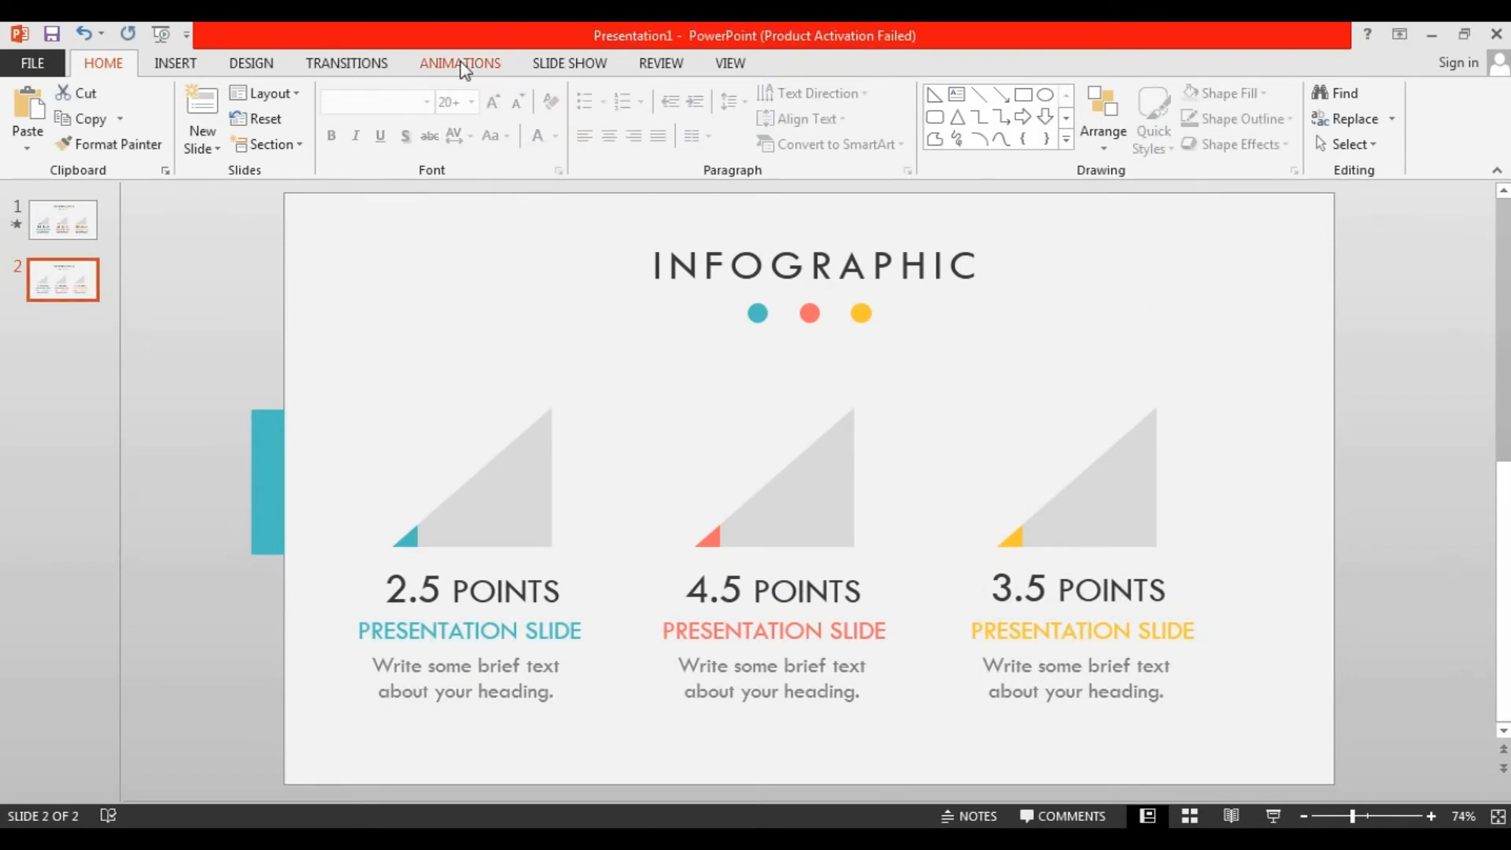
Step: Give the teal rectangle a short rightward Lines path, 1.50 s duration, starting After Previous
click(460, 63)
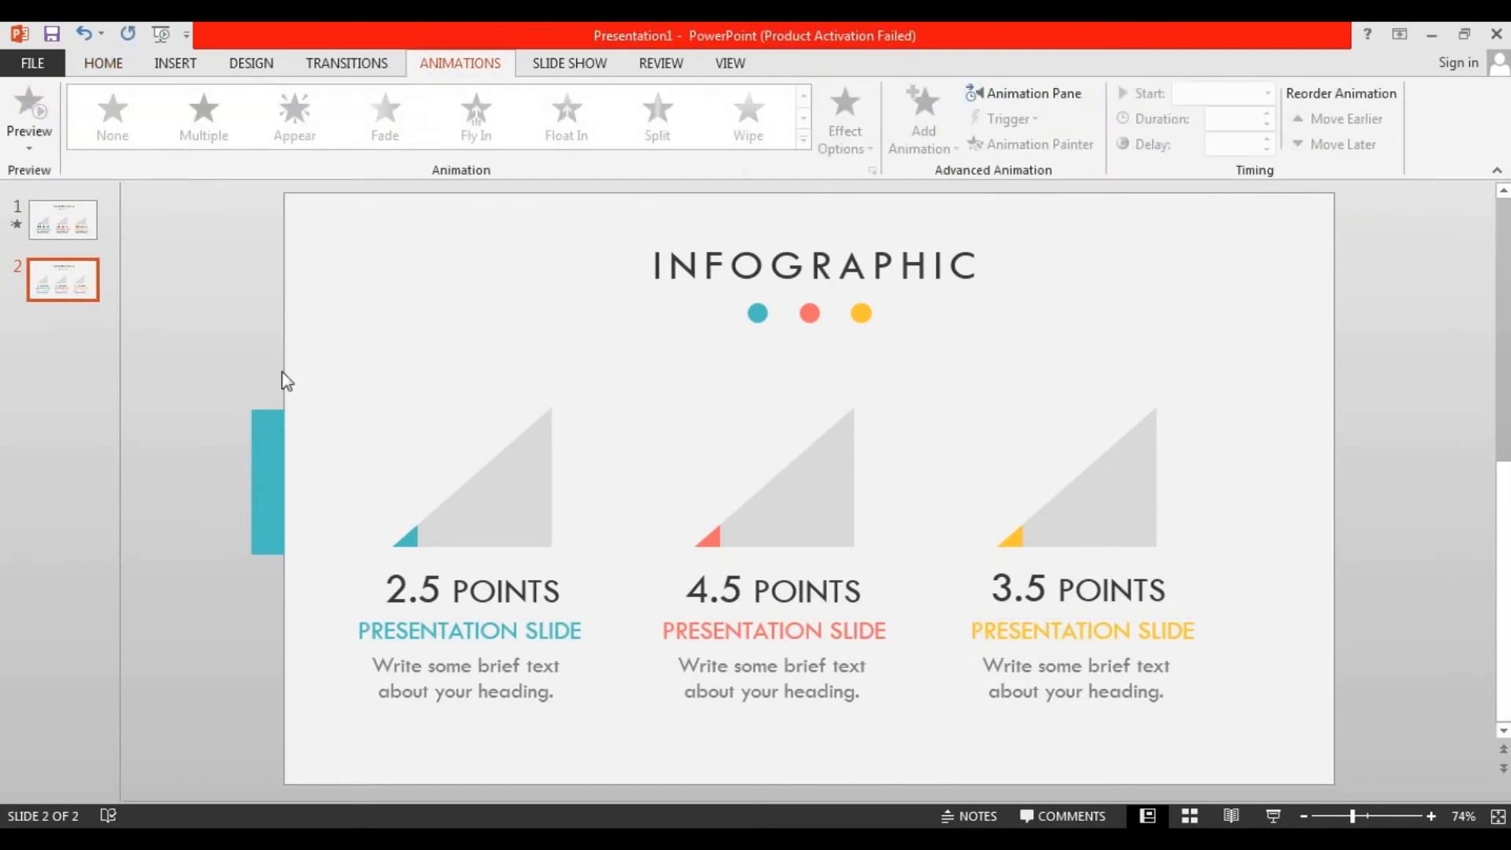
click(266, 482)
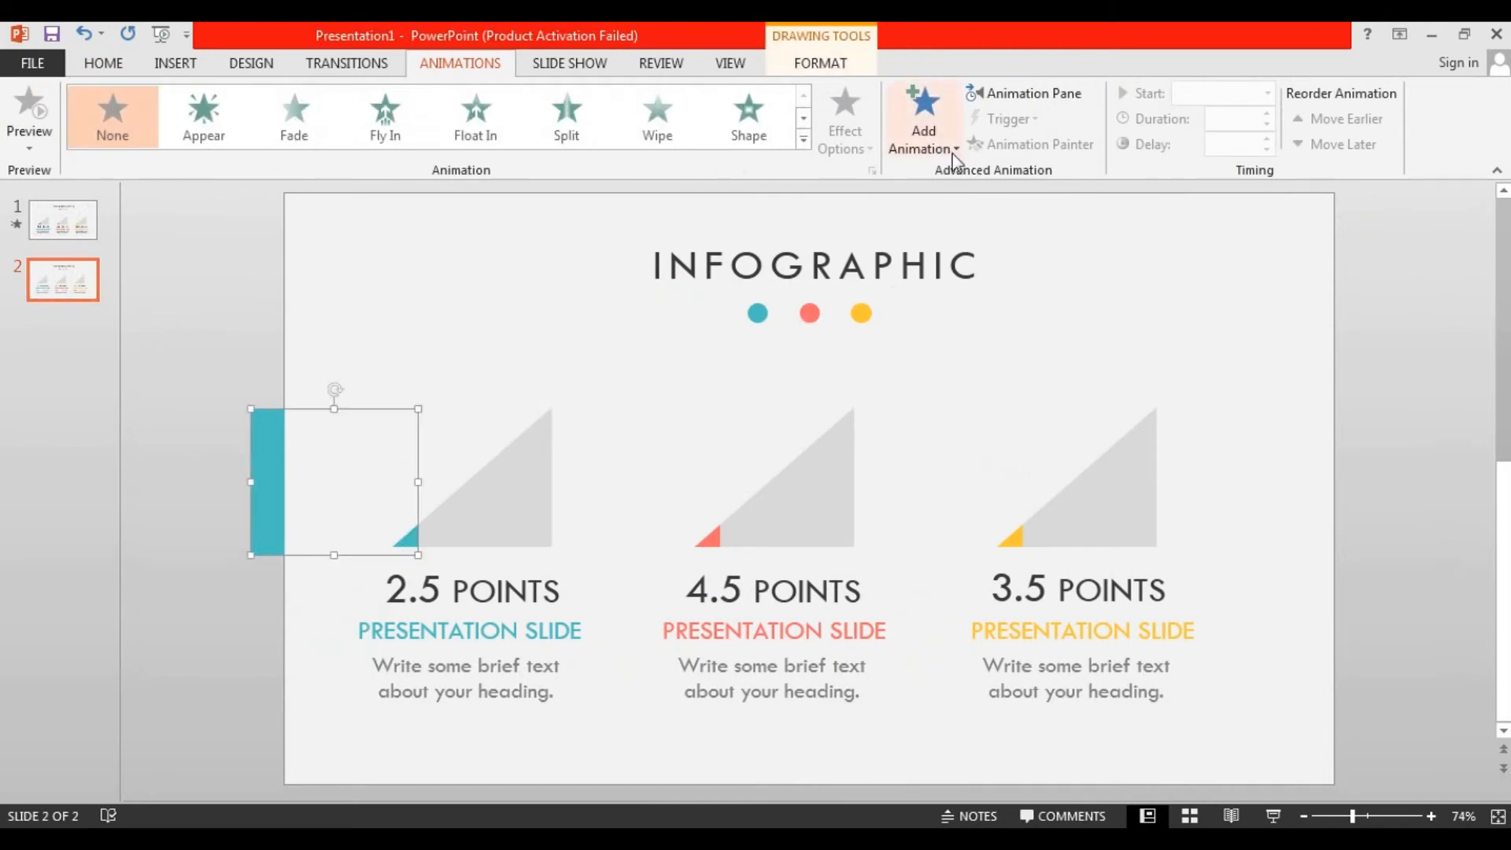
click(922, 120)
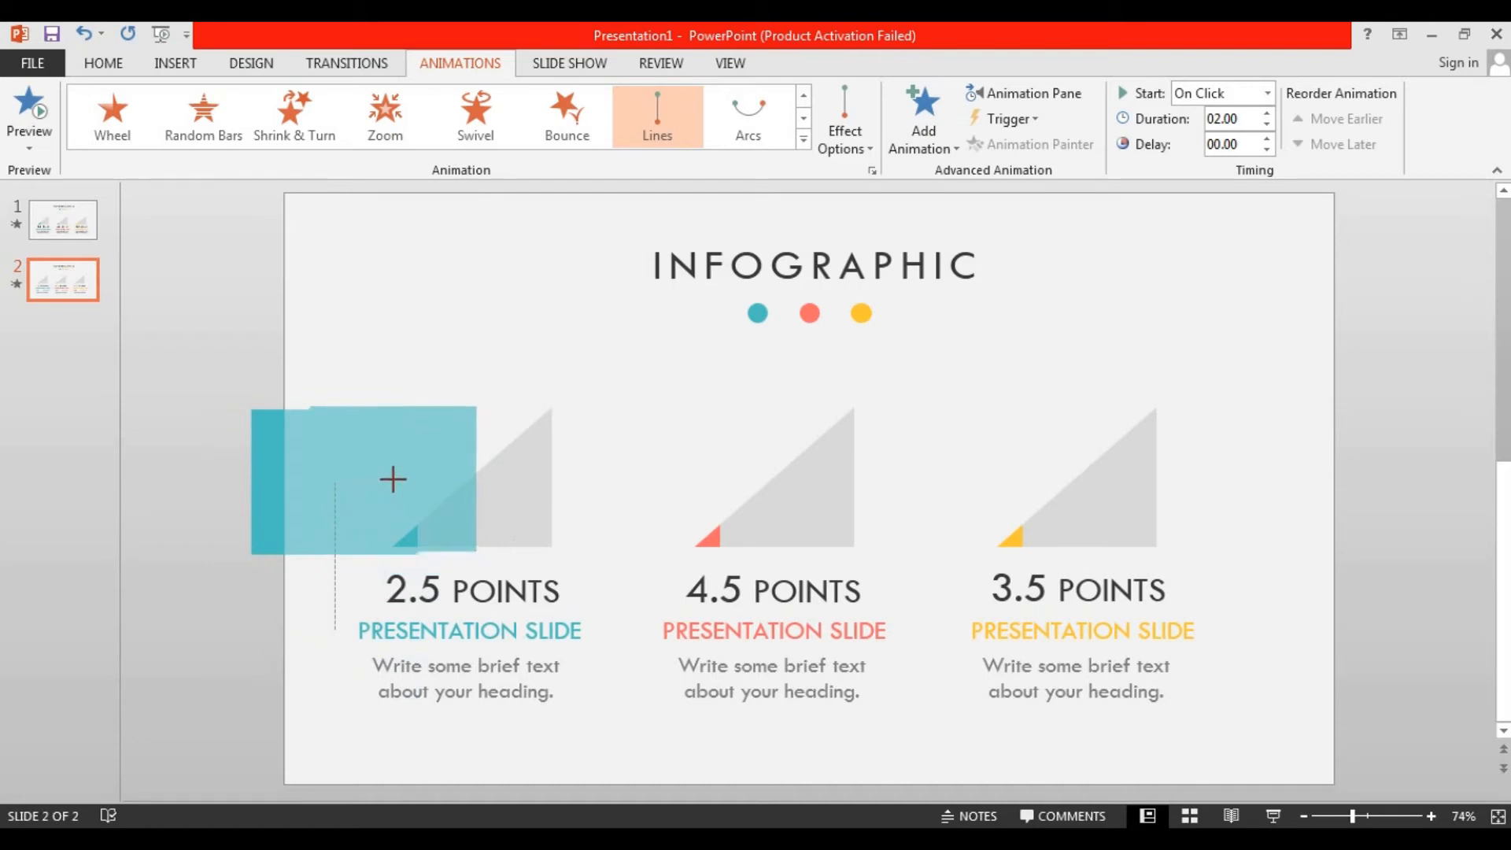
click(392, 482)
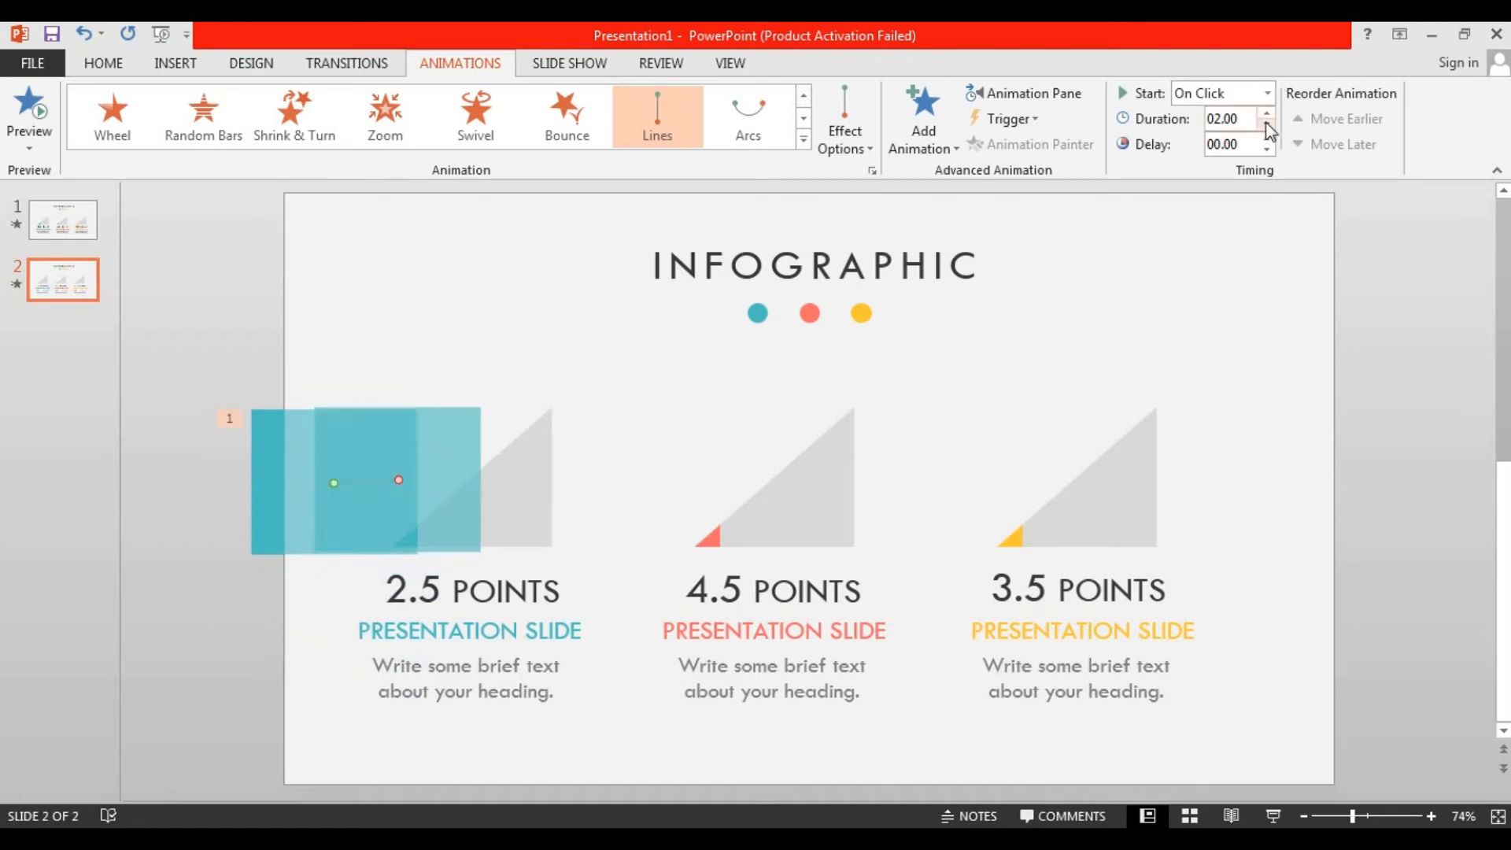
click(1266, 124)
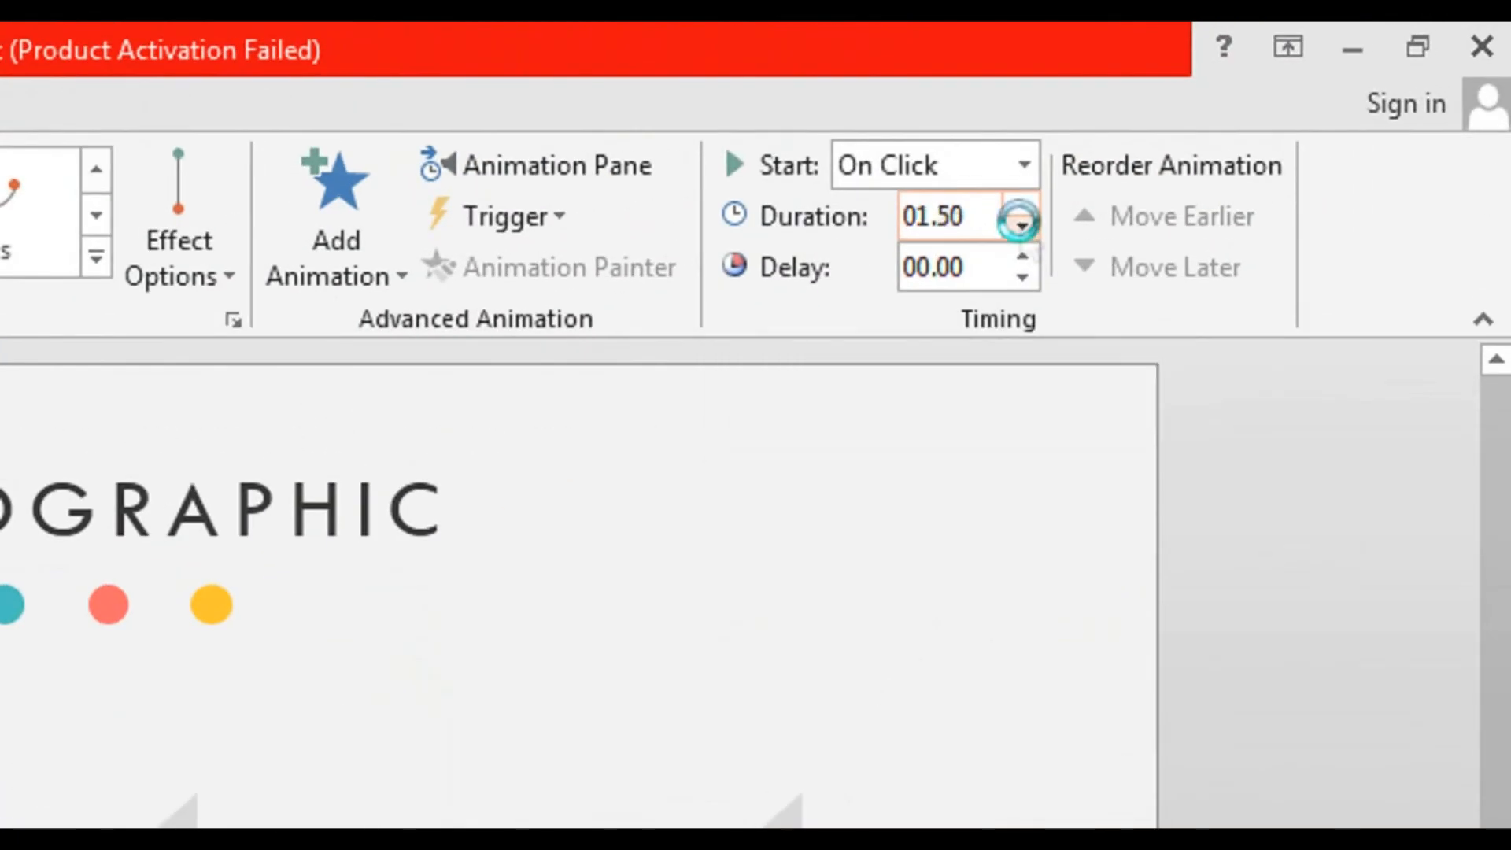
click(1023, 228)
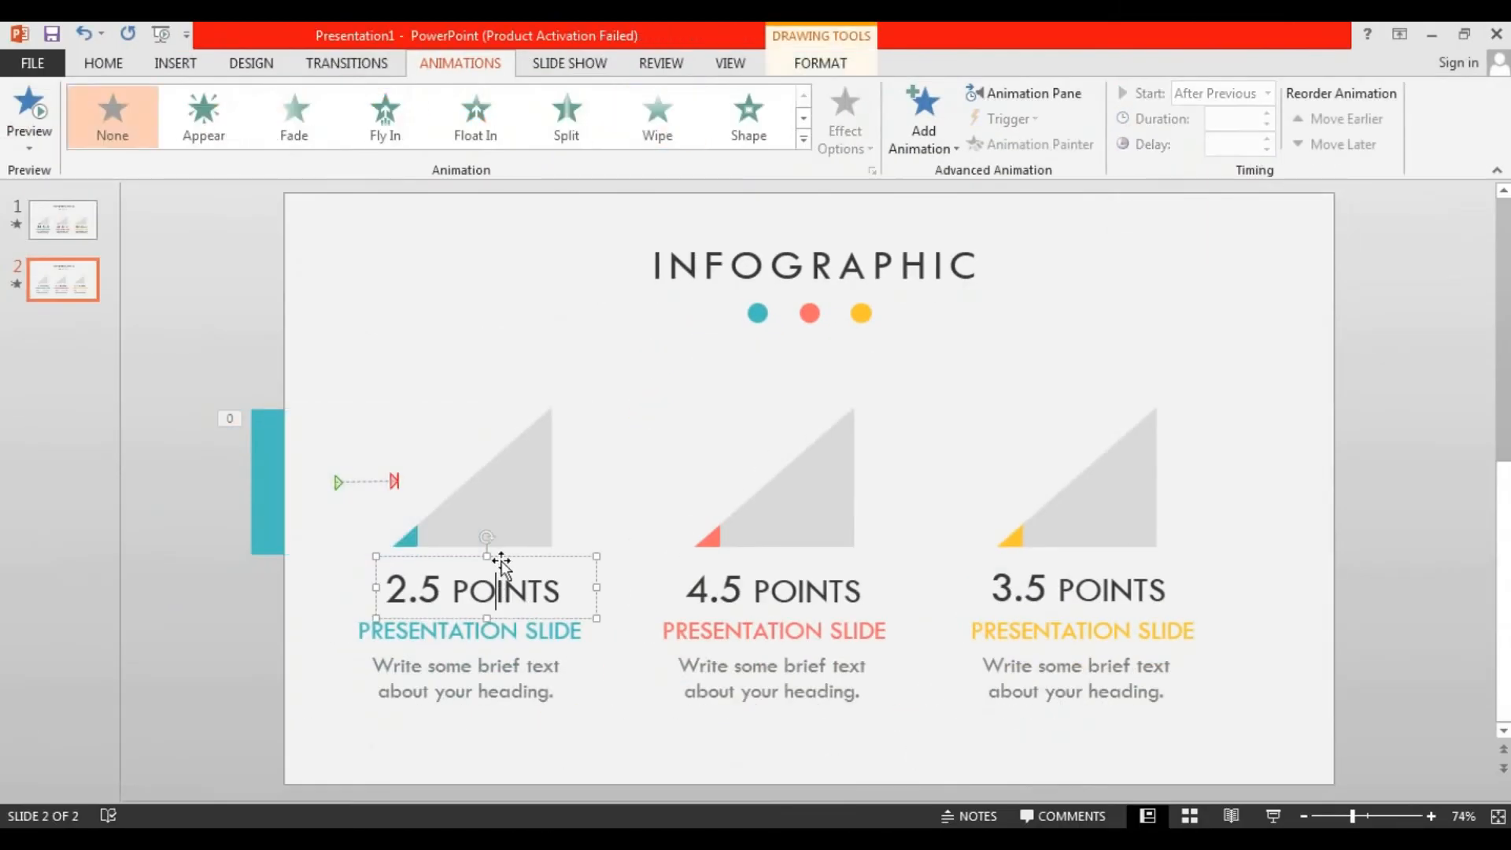
Step: Apply Float In to the 2.5 POINTS and subtitle texts, After Previous at 0.50 s
click(922, 116)
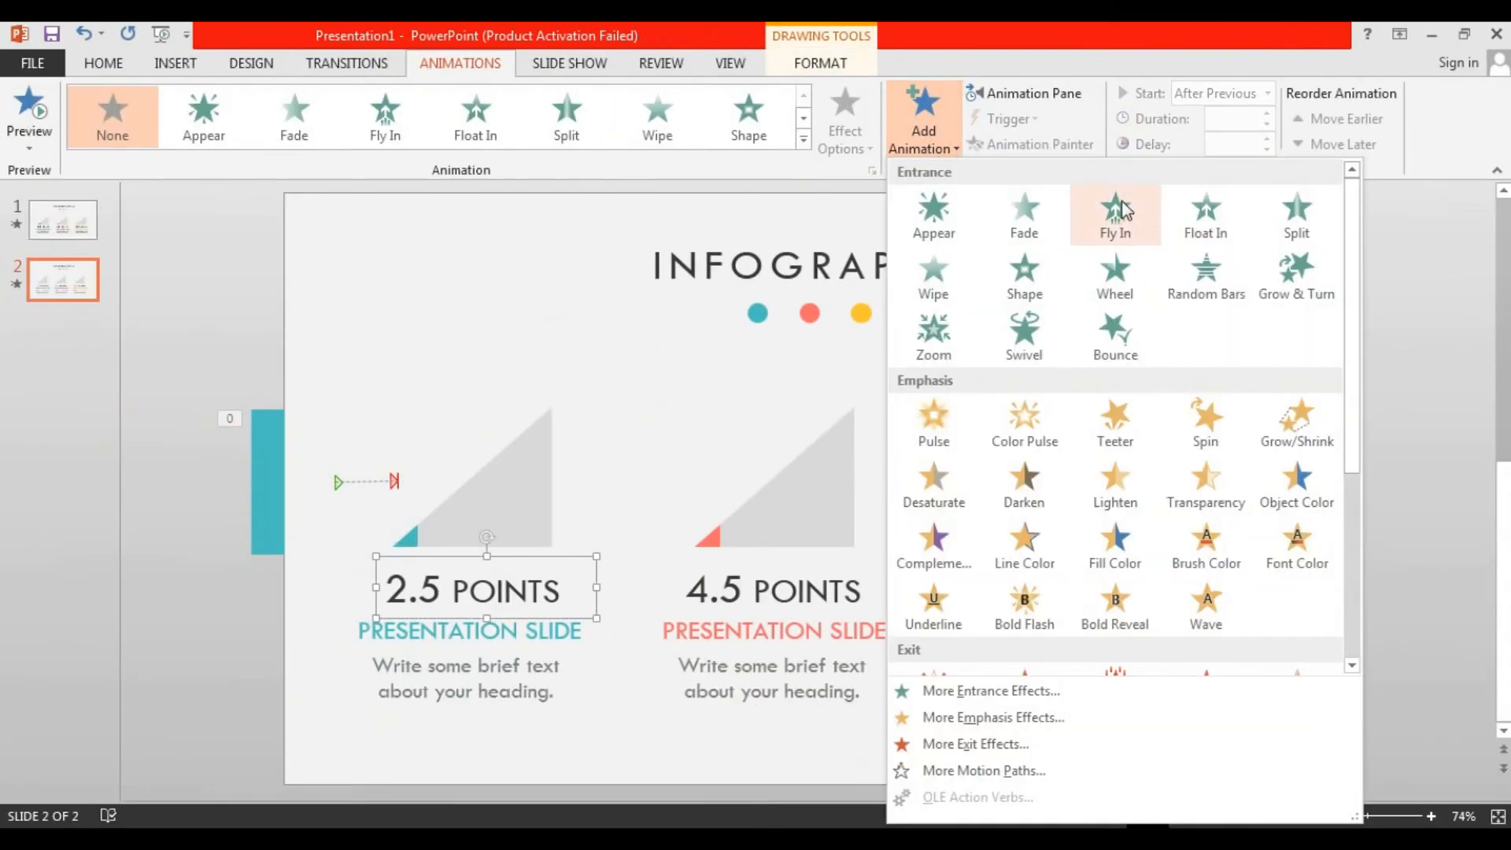
click(1203, 214)
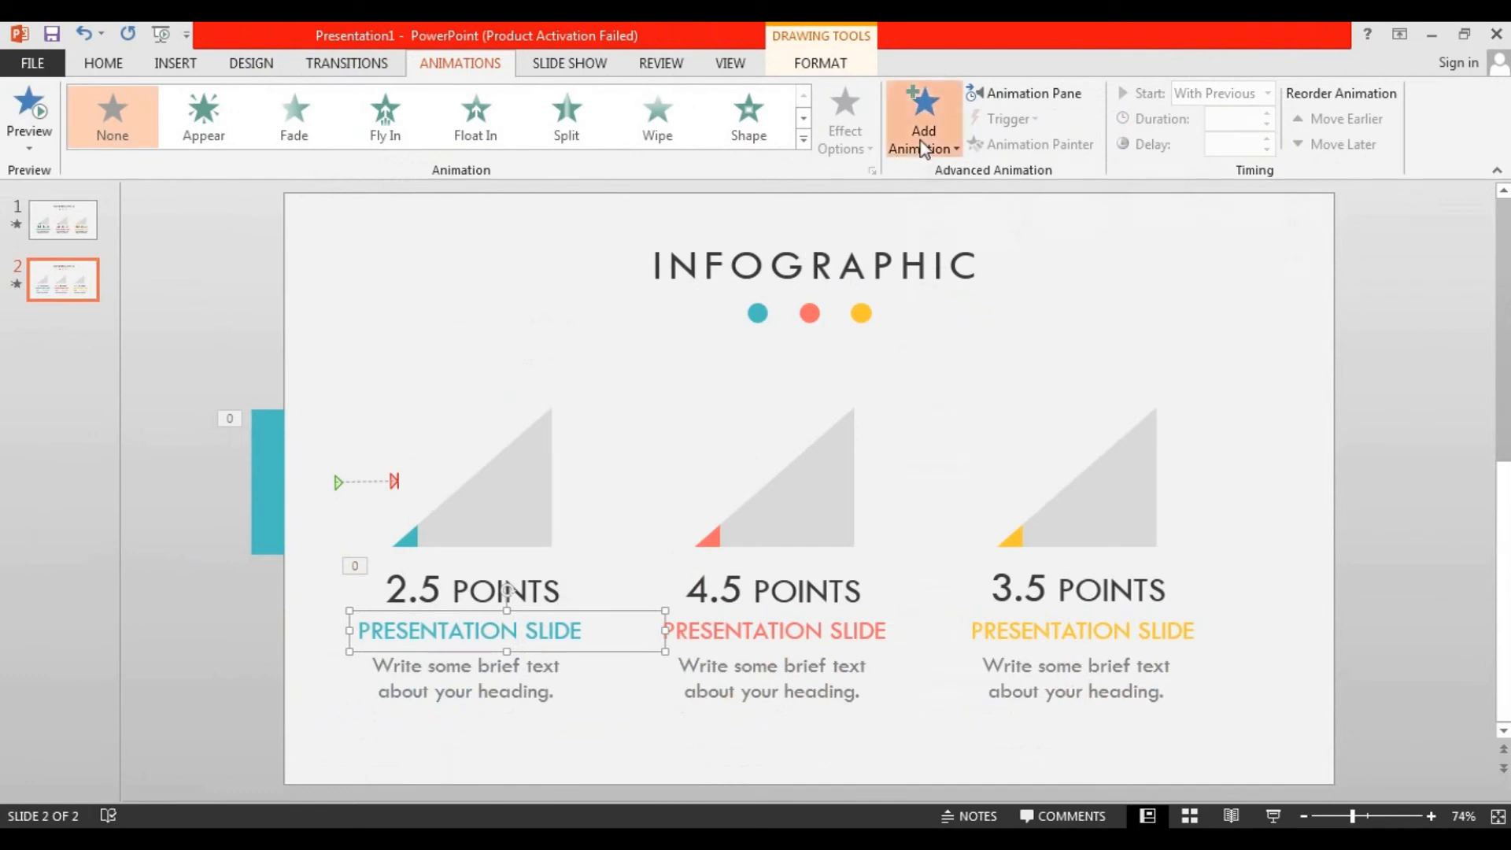
click(474, 113)
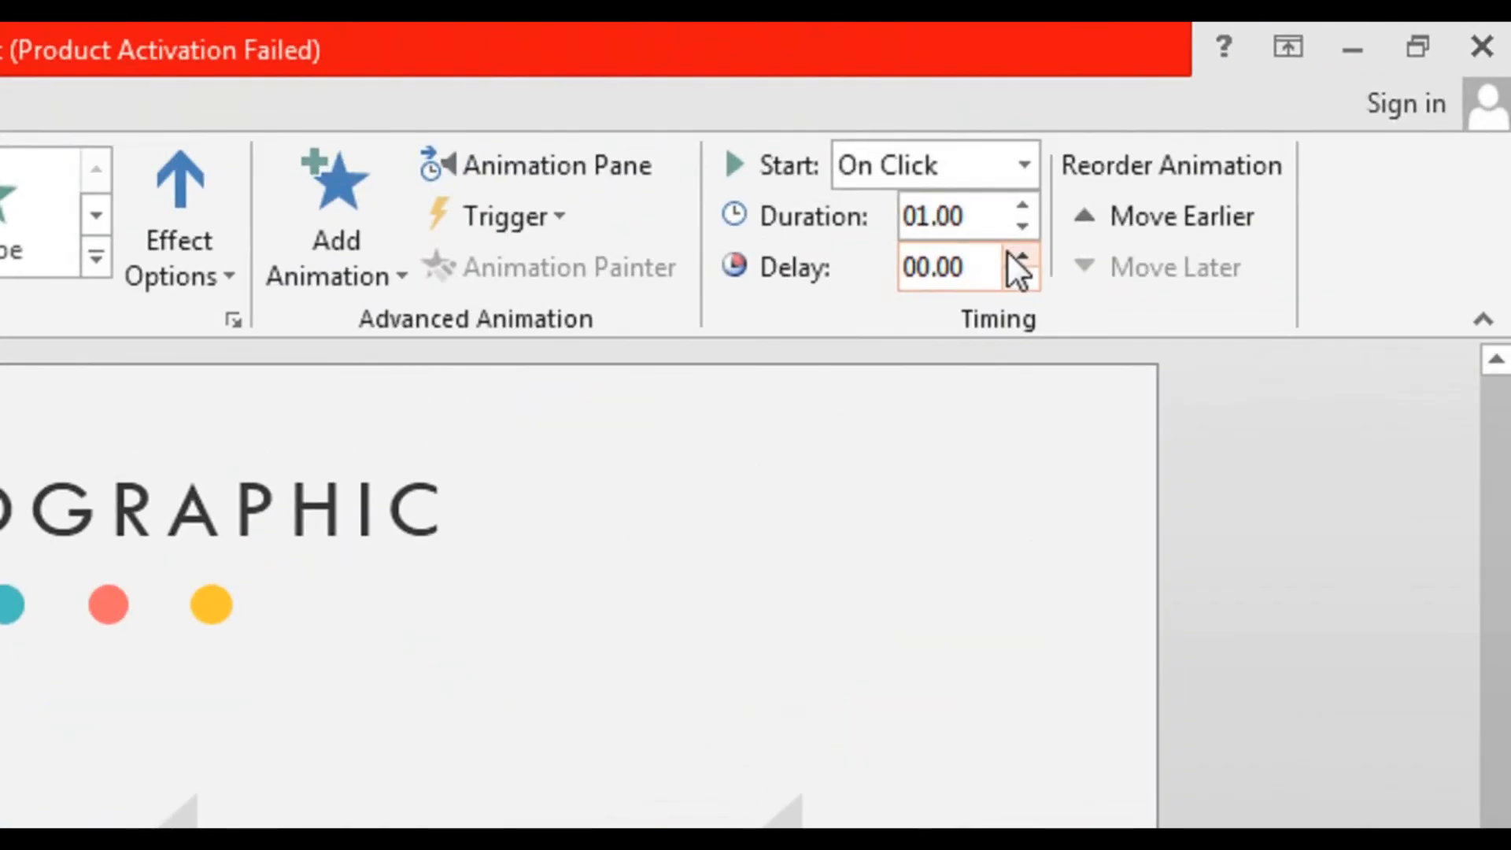
click(1023, 227)
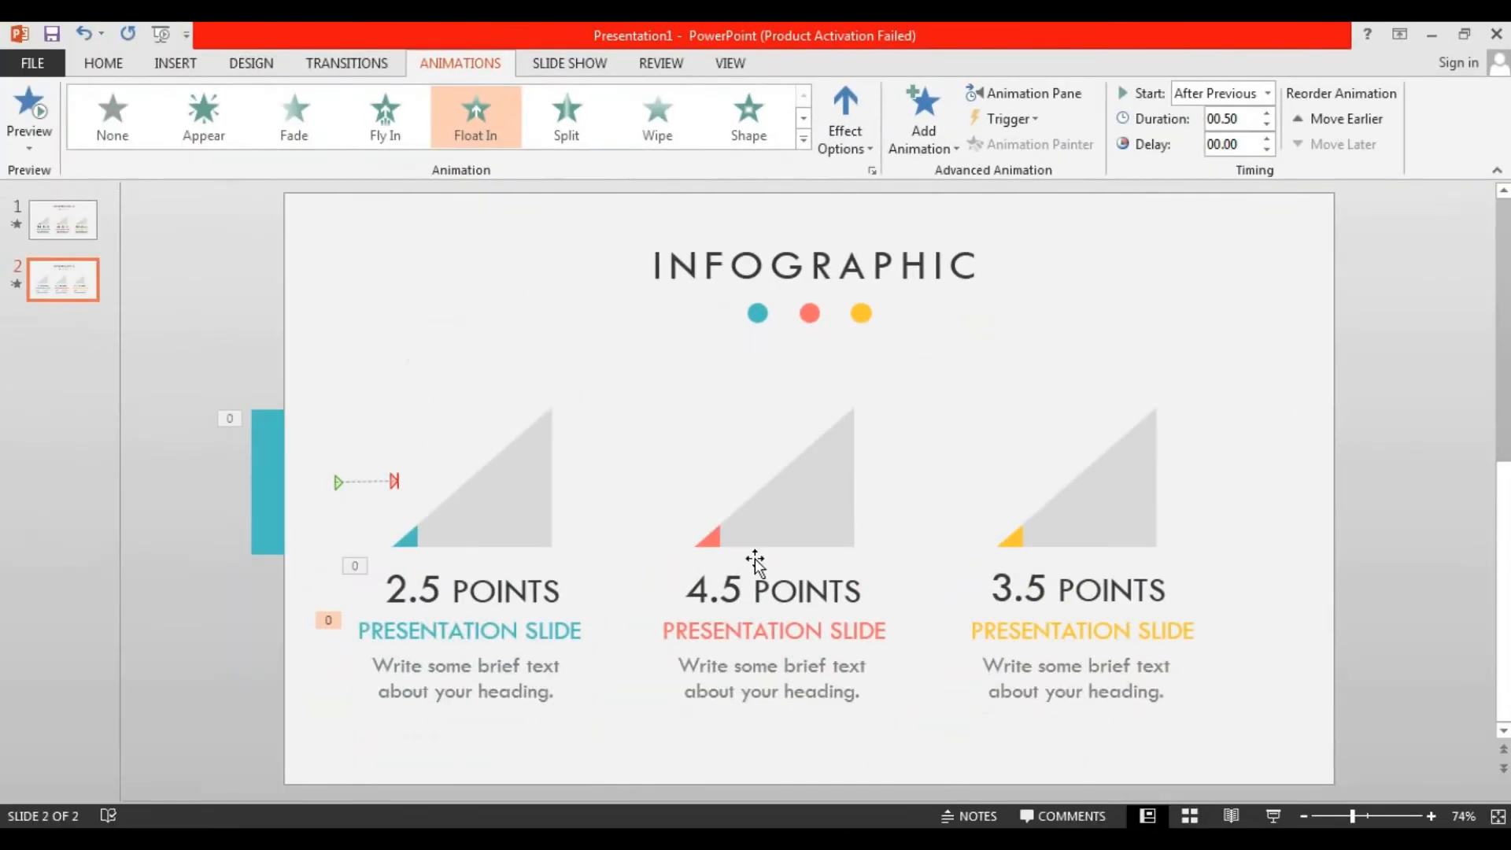
Step: Float In the description text at 0.50 s, then give the salmon rectangle a Lines motion path
click(465, 677)
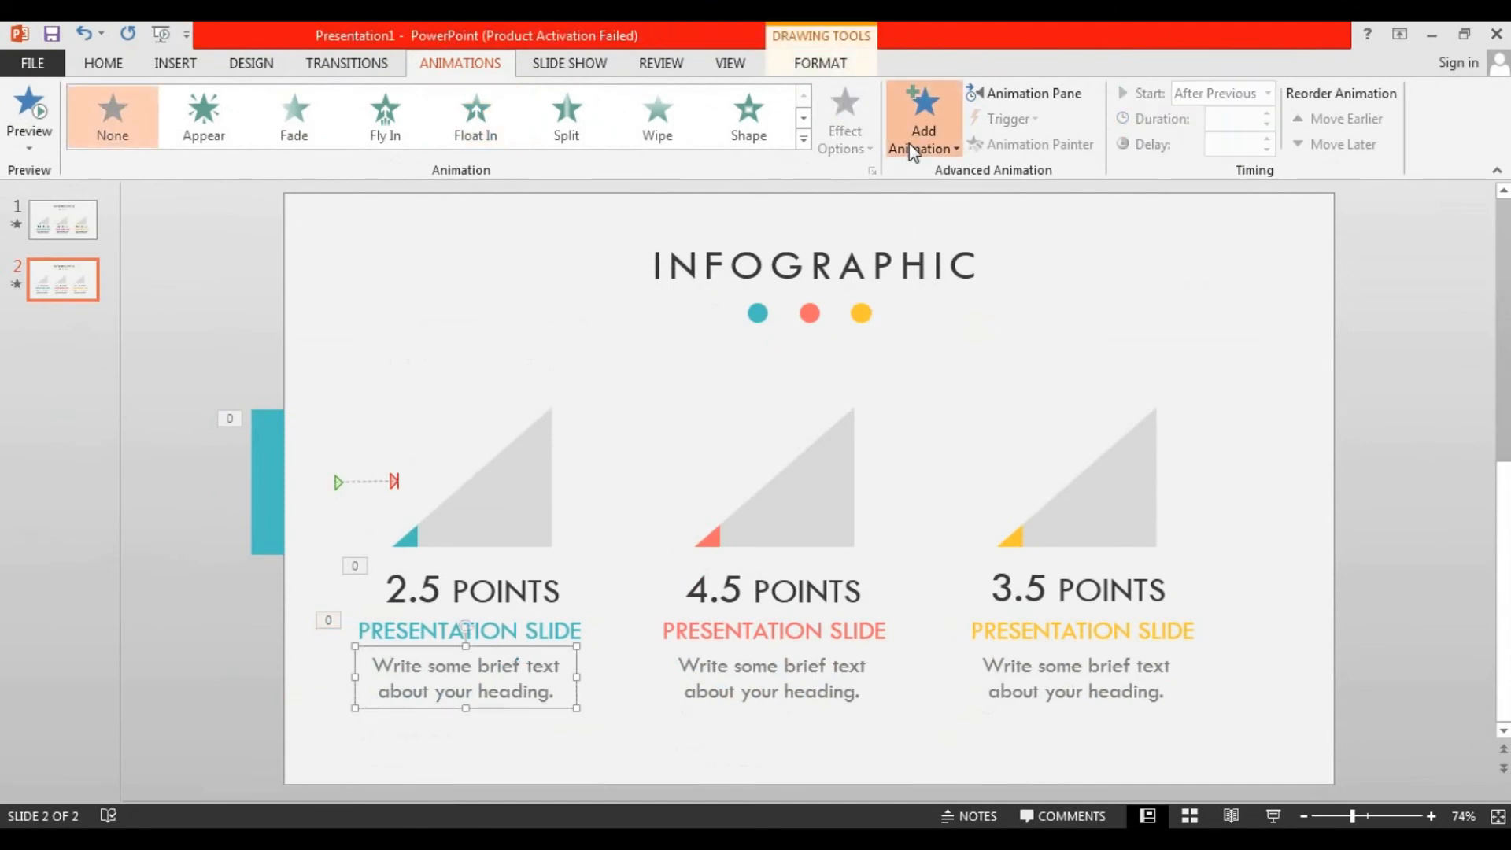
click(473, 116)
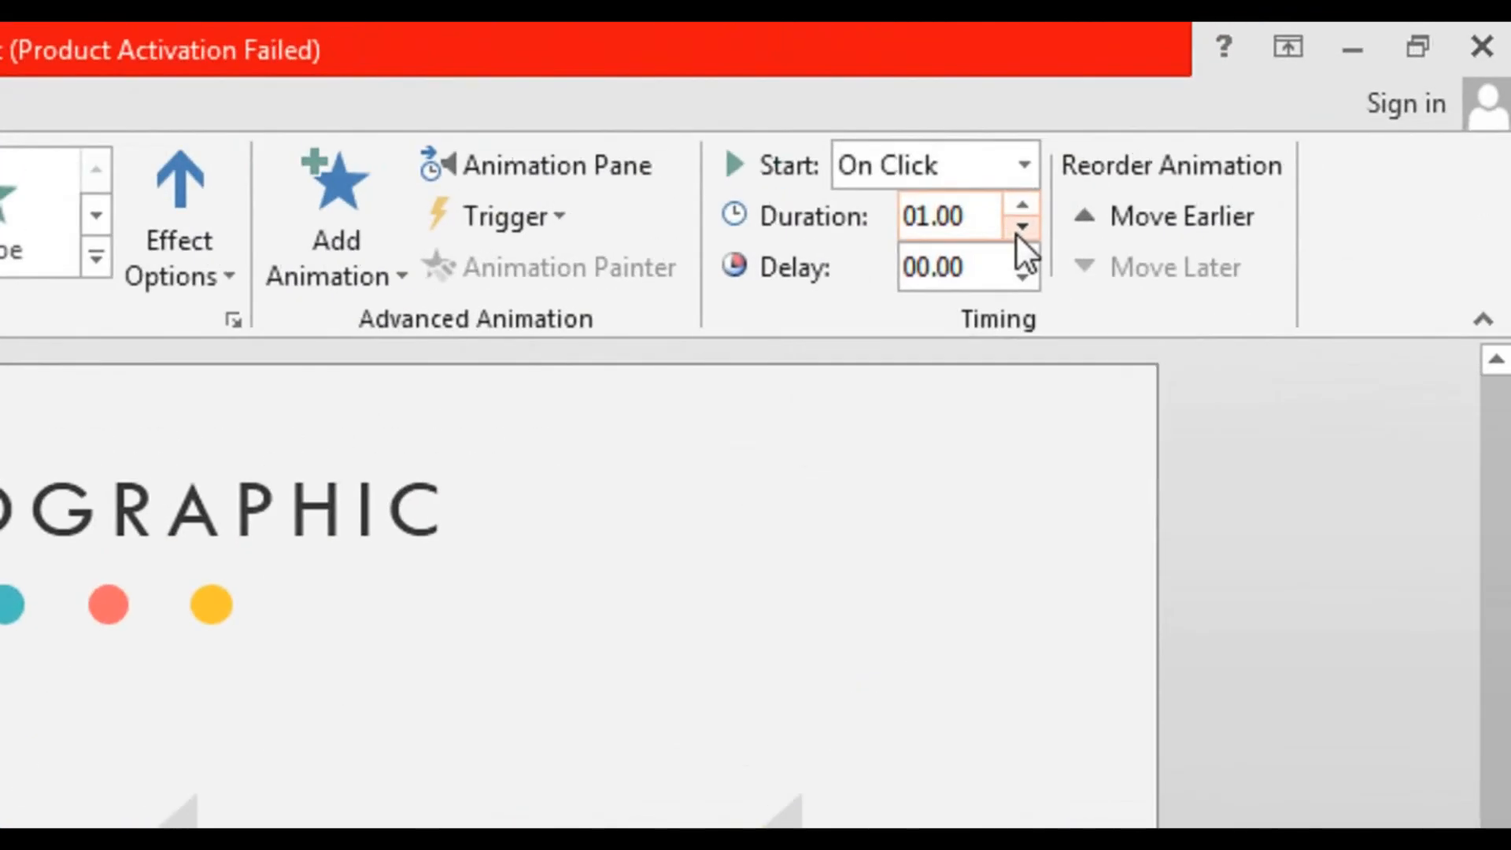
click(1022, 164)
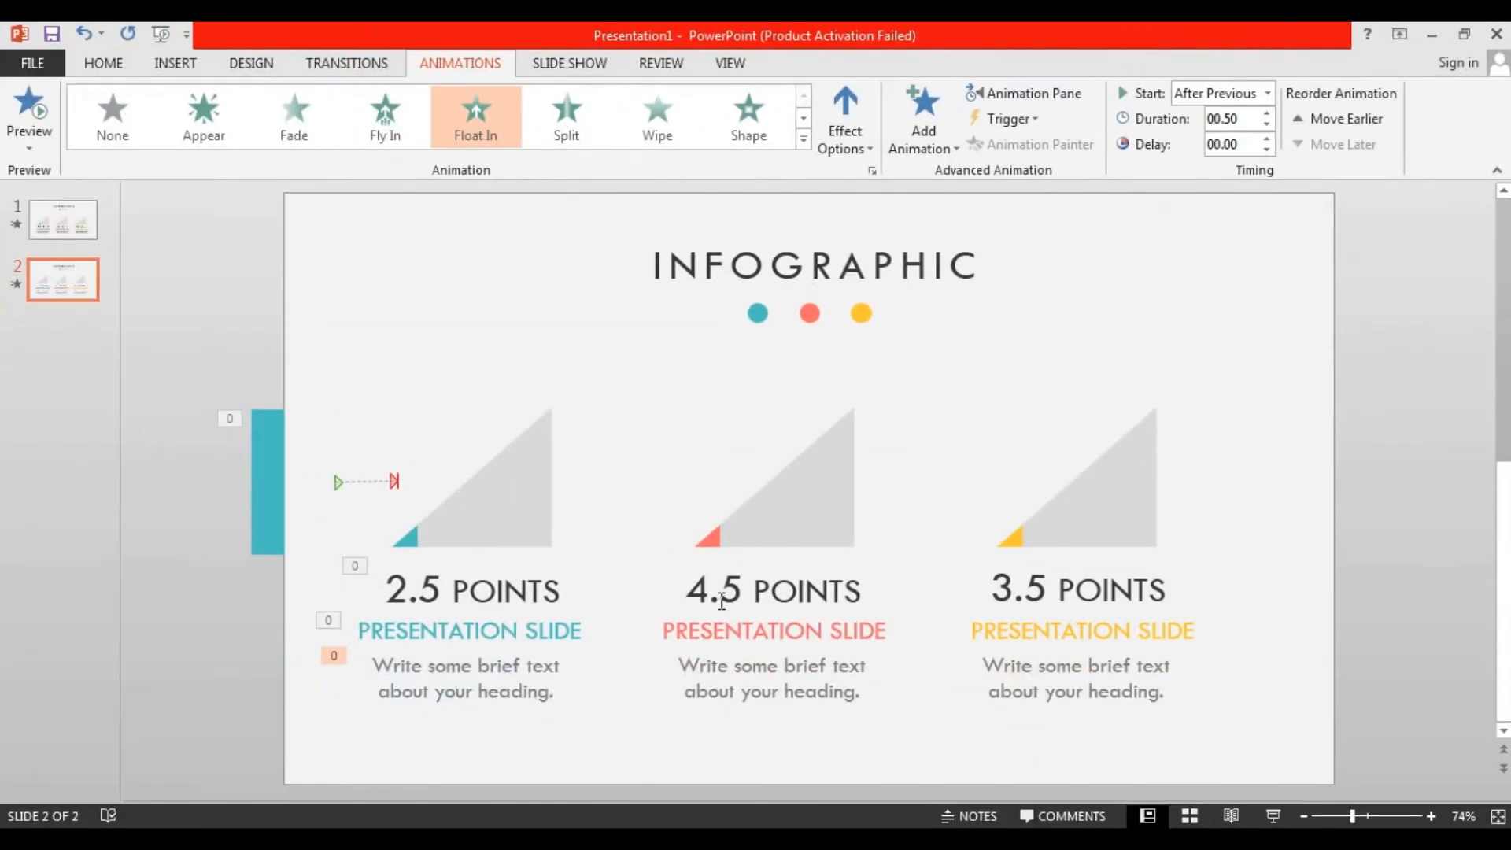
click(920, 115)
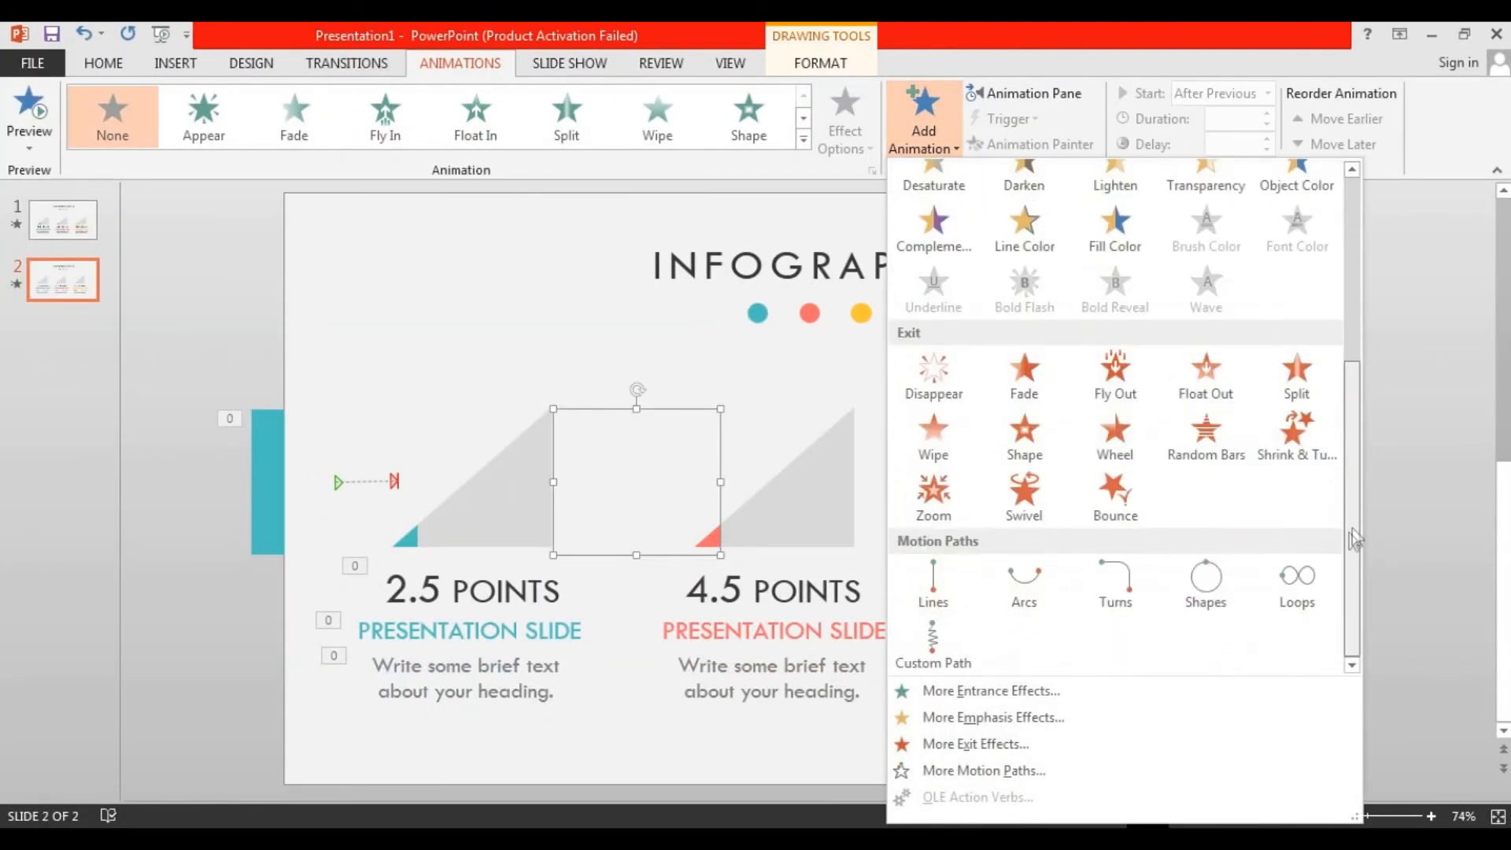
click(932, 585)
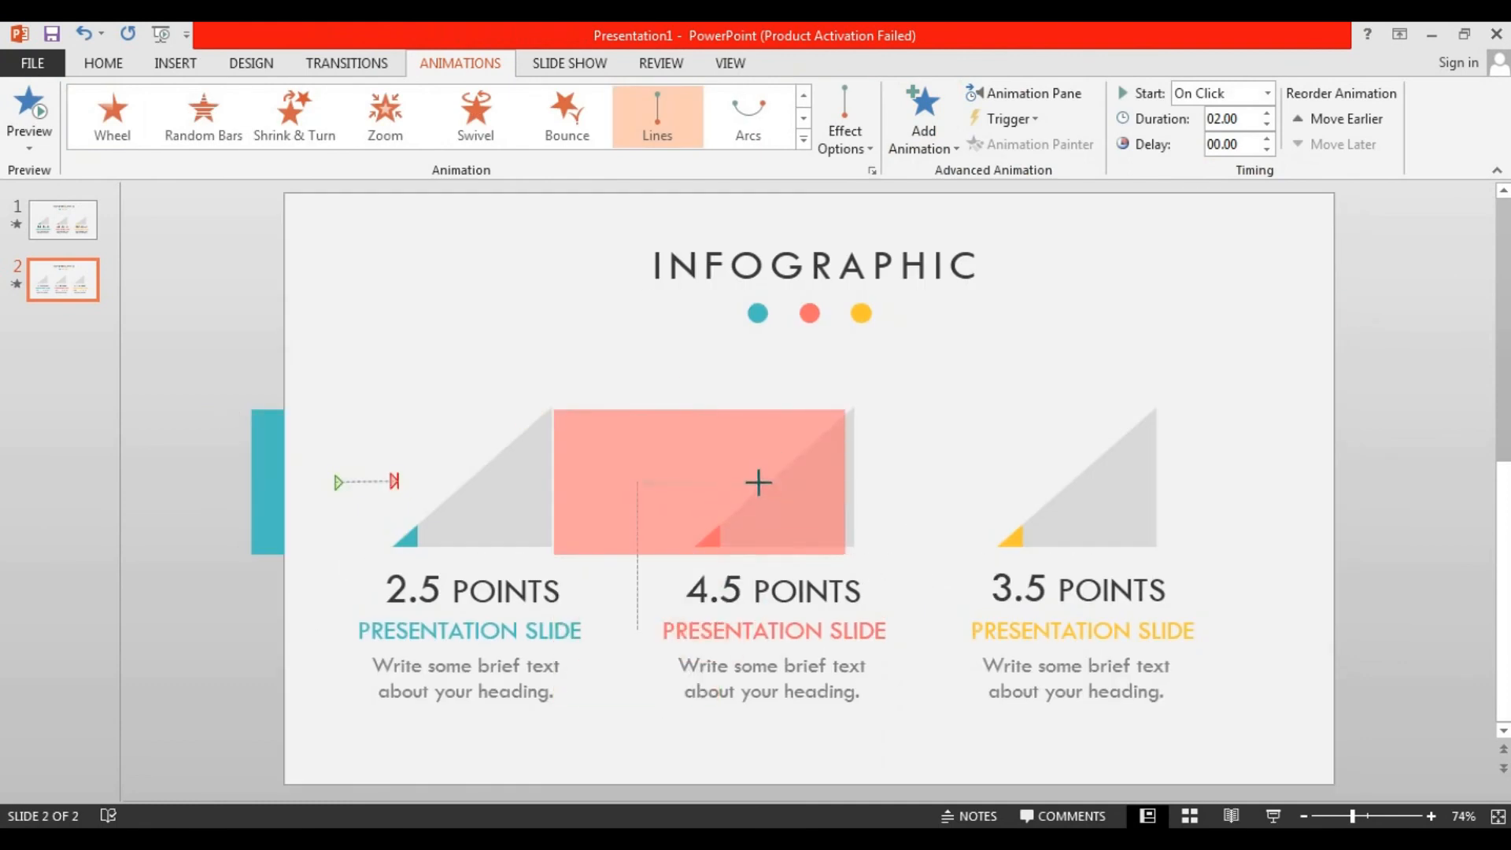